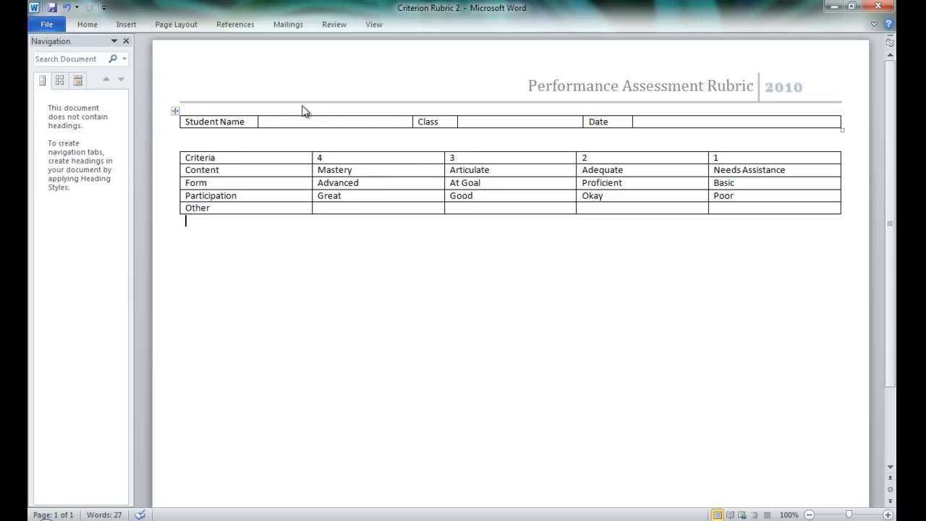
mouse_move(541, 118)
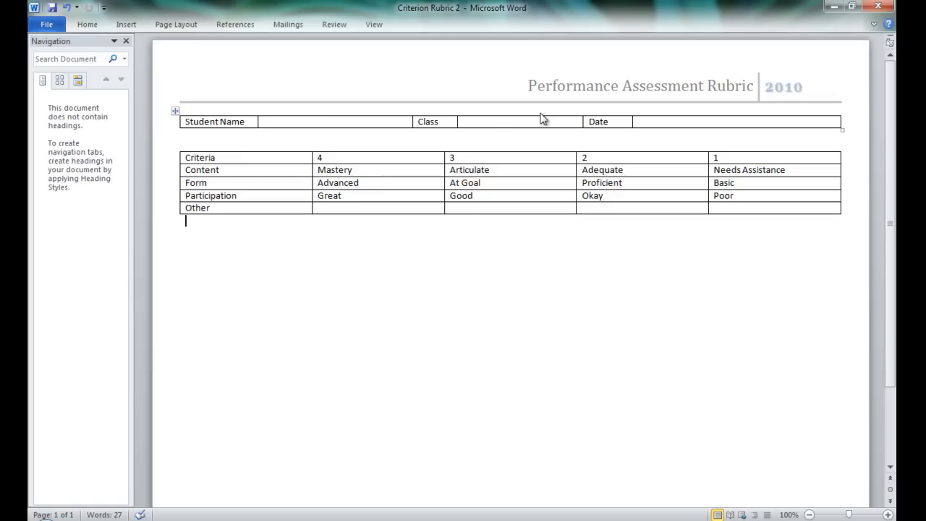
mouse_move(530, 89)
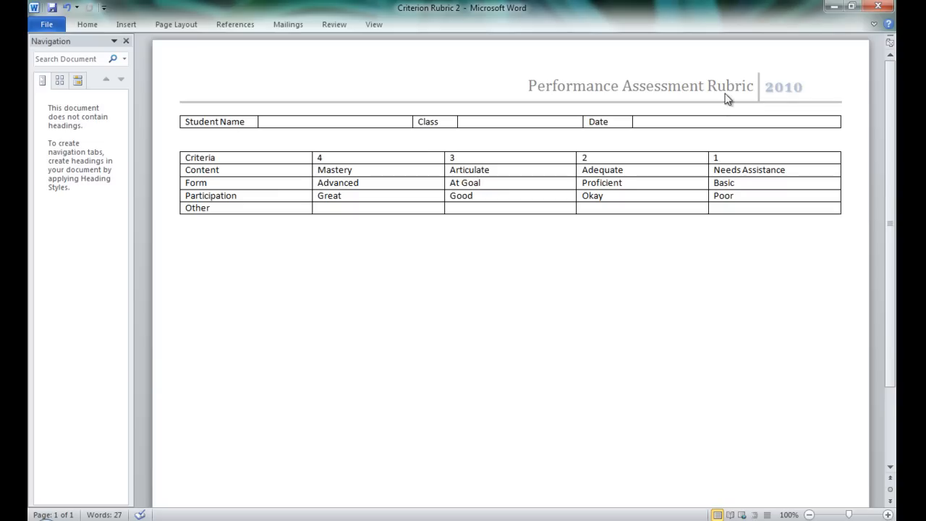
mouse_move(572, 88)
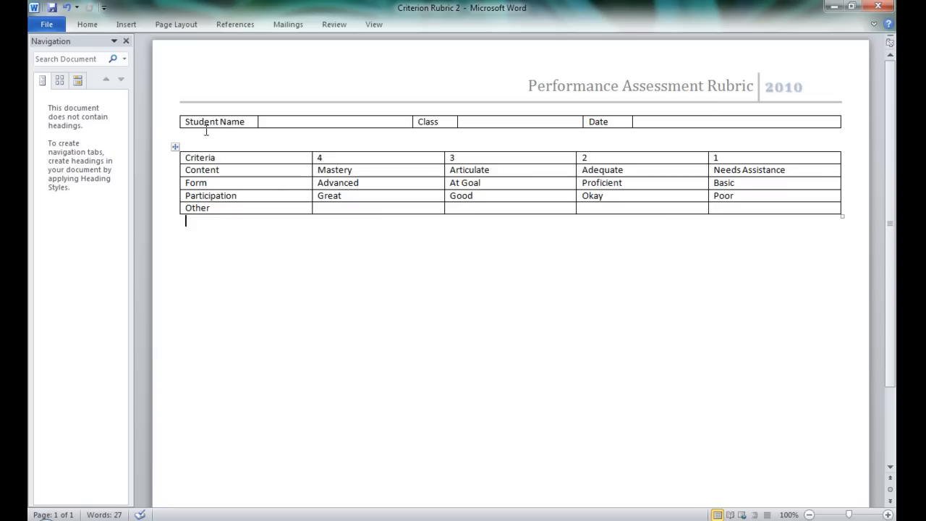
mouse_move(177, 113)
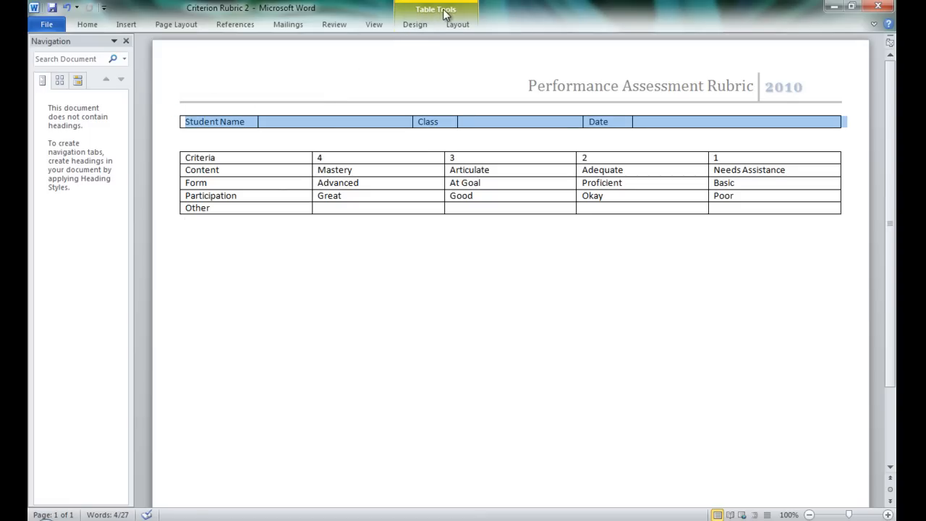
Apply a light blue built-in table style with blue labels to the Student Name, Class and Date table.
left_click(415, 24)
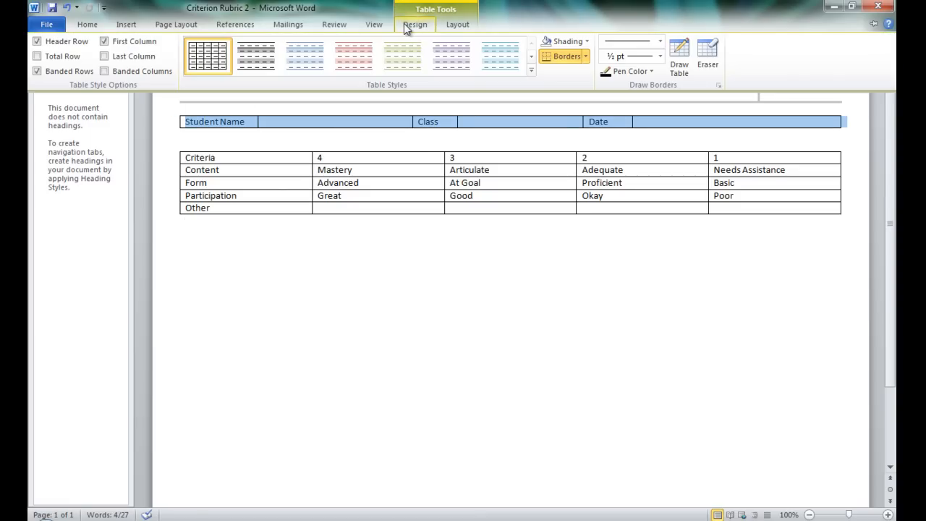
left_click(256, 56)
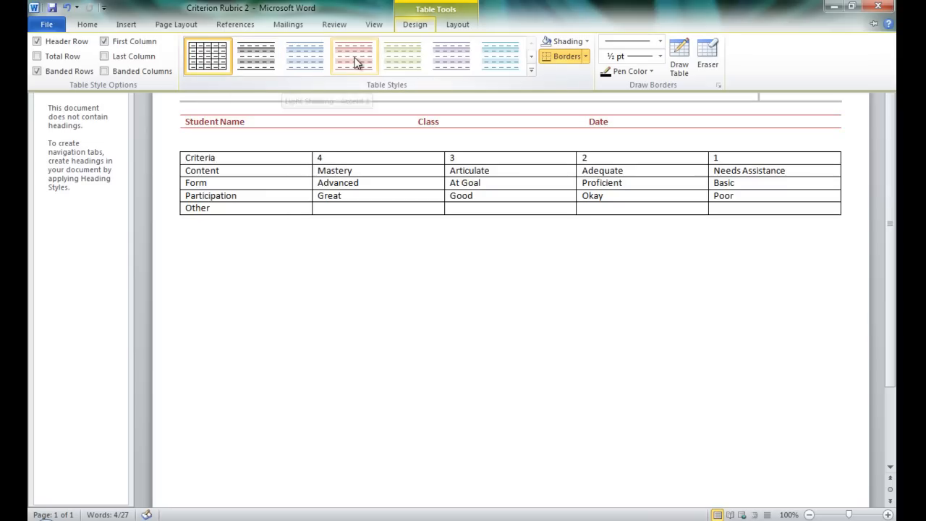
mouse_move(450, 72)
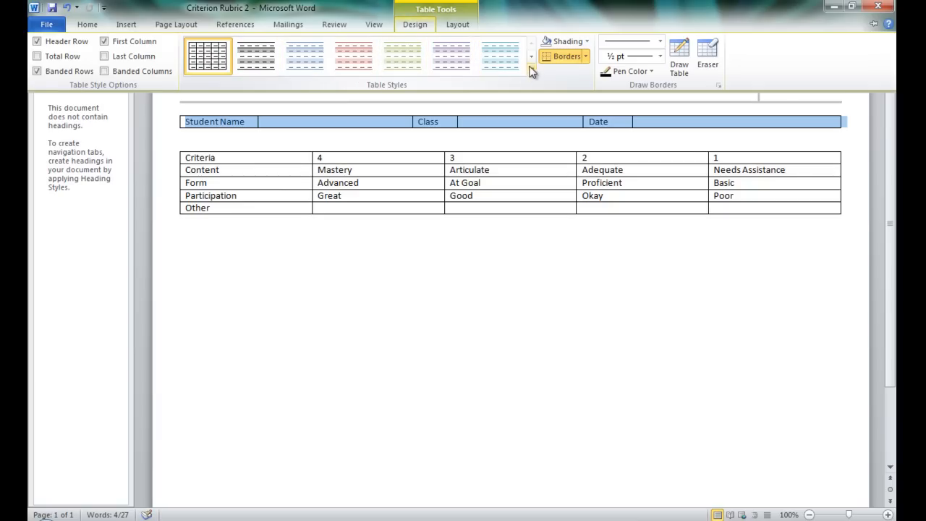
mouse_move(532, 66)
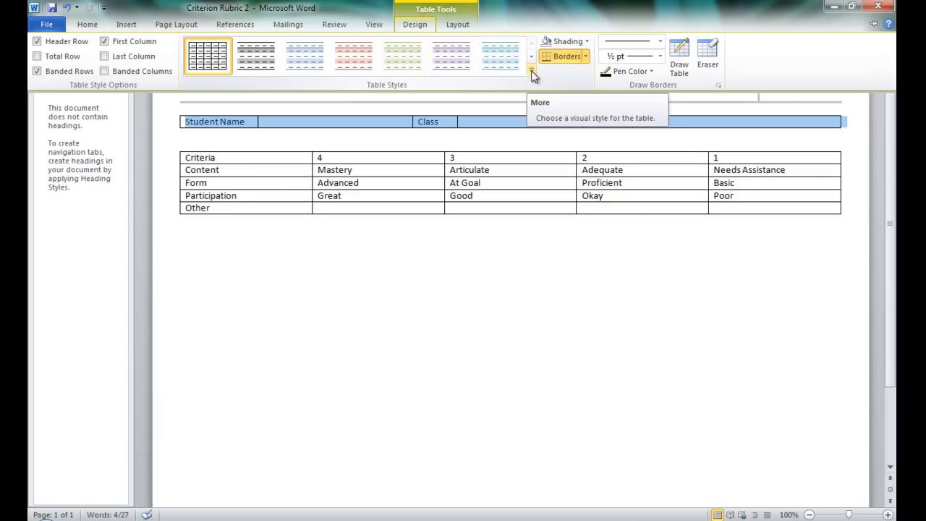
left_click(530, 69)
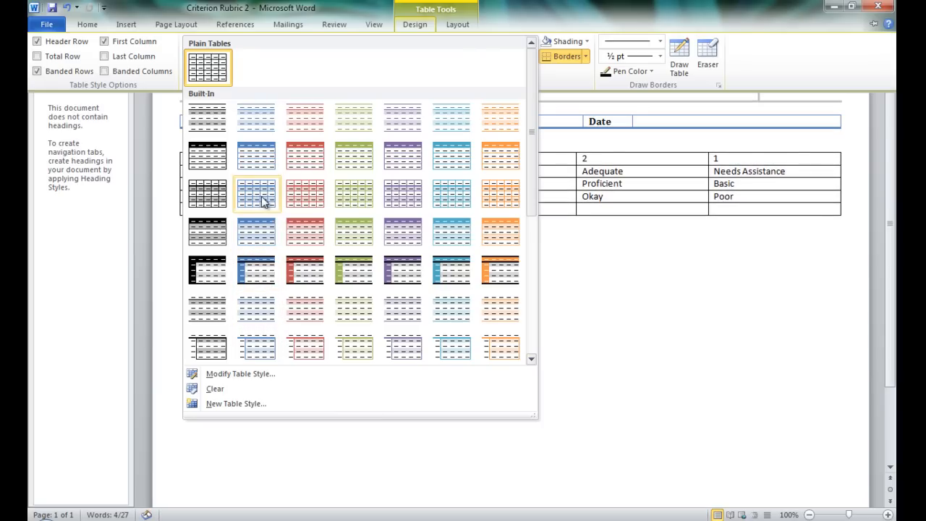
mouse_move(262, 202)
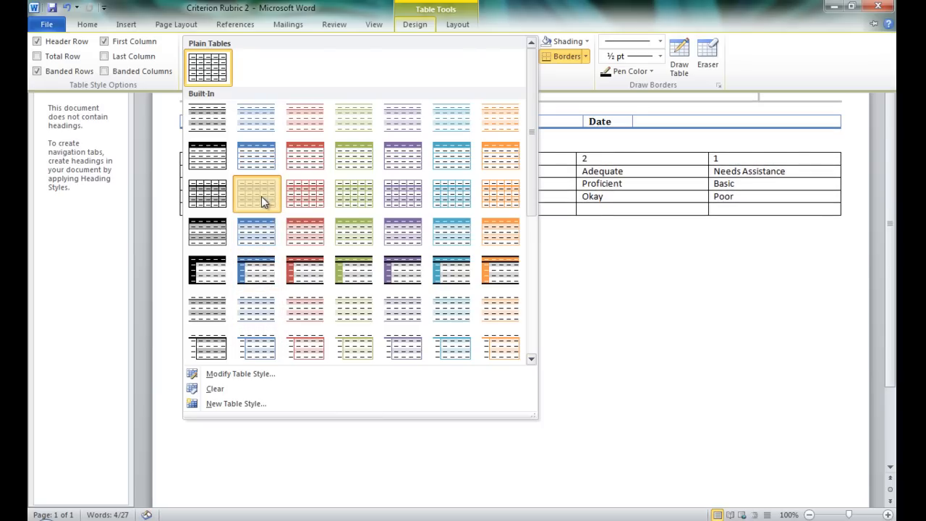
left_click(256, 193)
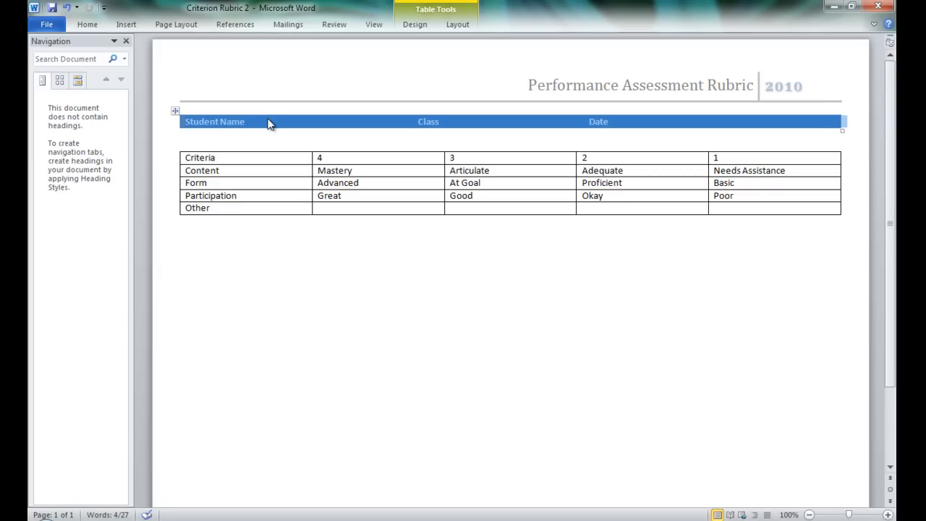
left_click(415, 24)
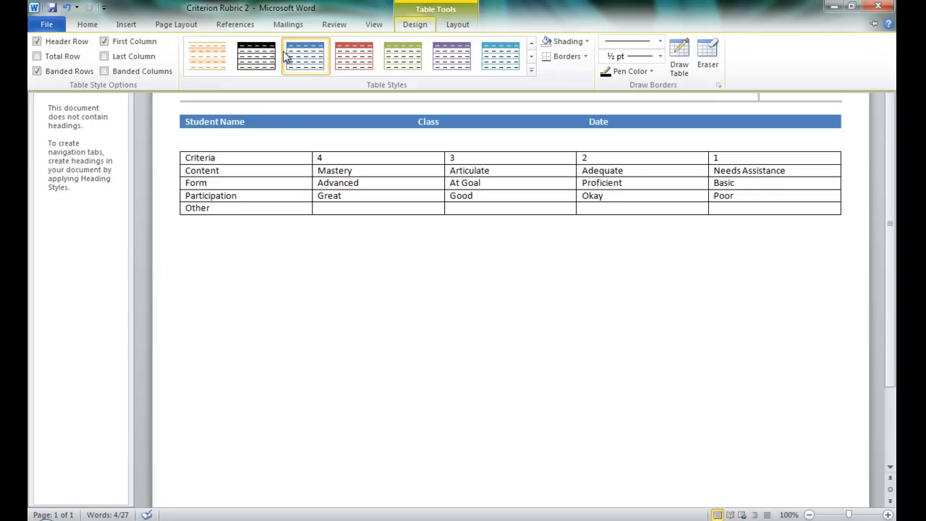
left_click(530, 71)
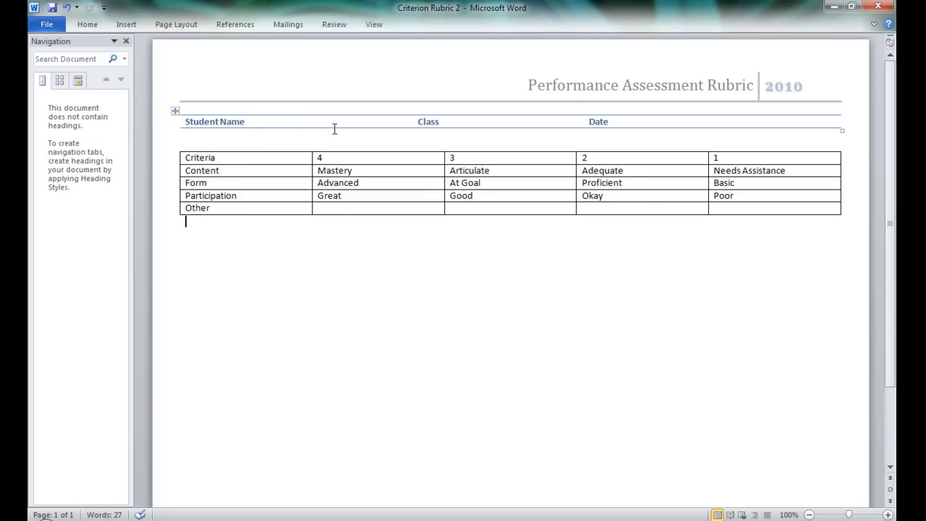
mouse_move(455, 121)
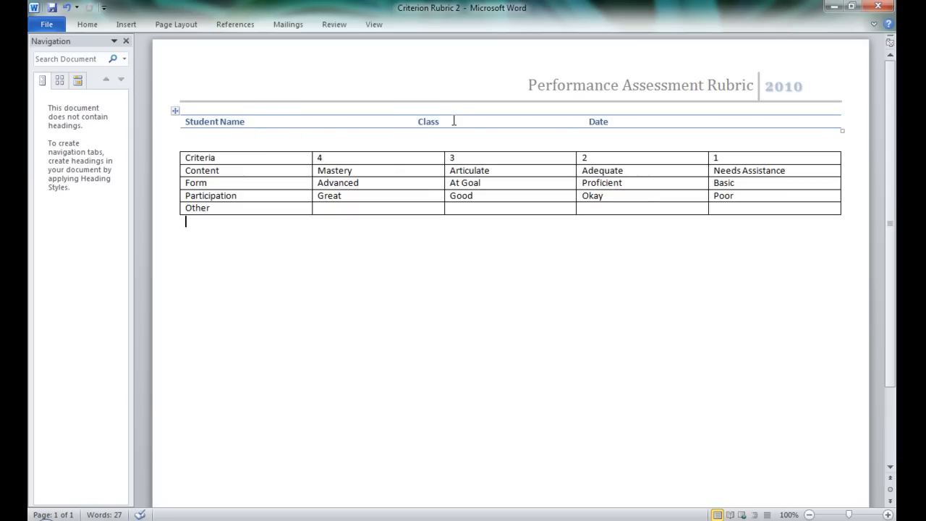
mouse_move(661, 134)
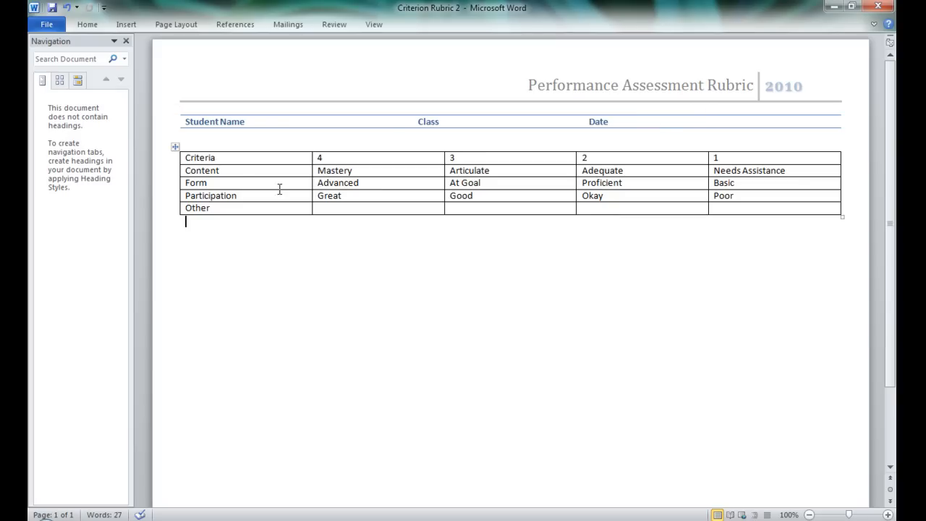
mouse_move(176, 151)
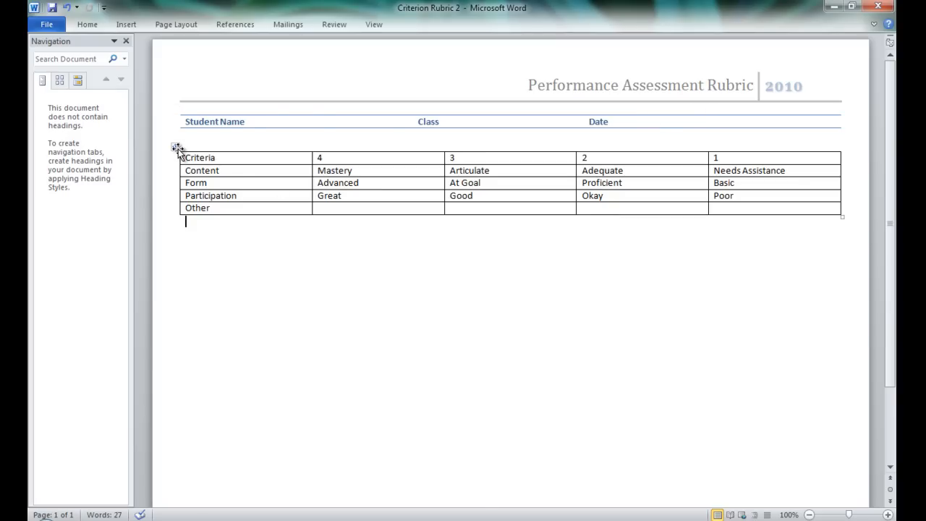
Select the whole rubric criteria table and expand its Table Styles gallery.
left_click(175, 147)
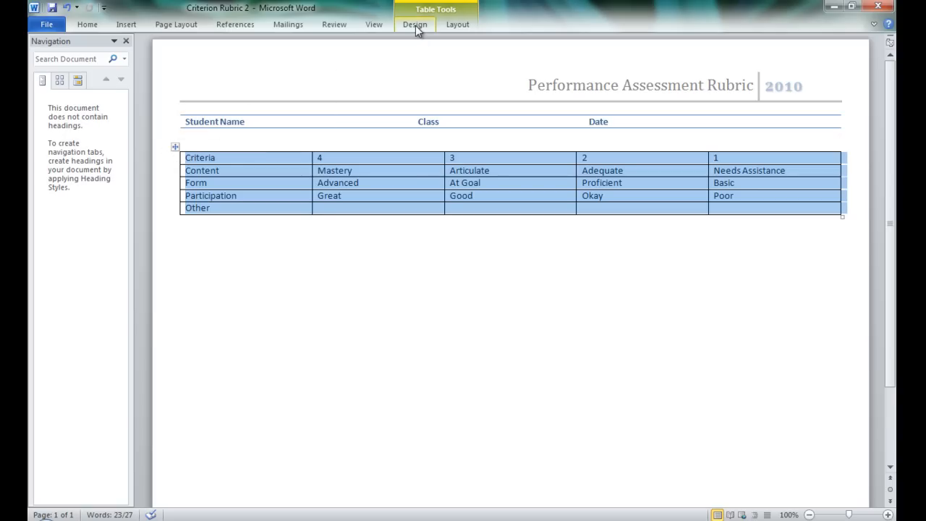
mouse_move(176, 148)
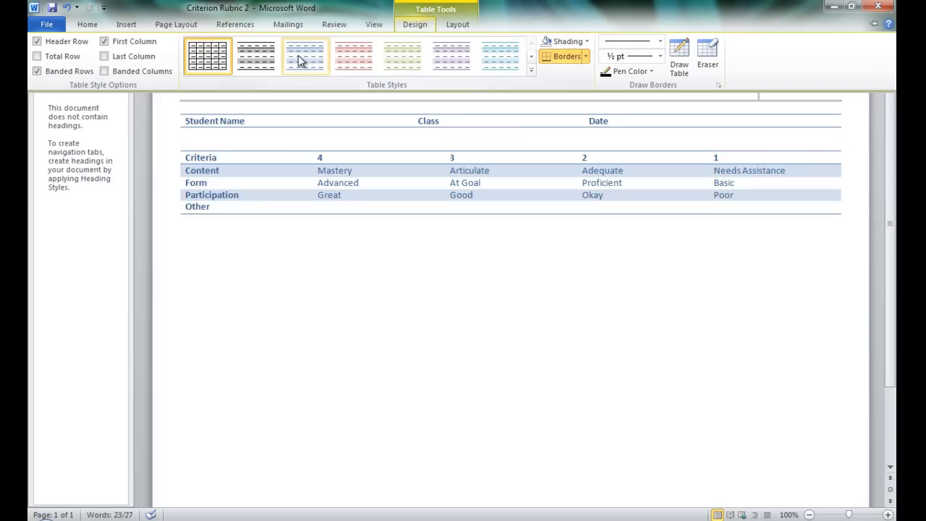
mouse_move(302, 58)
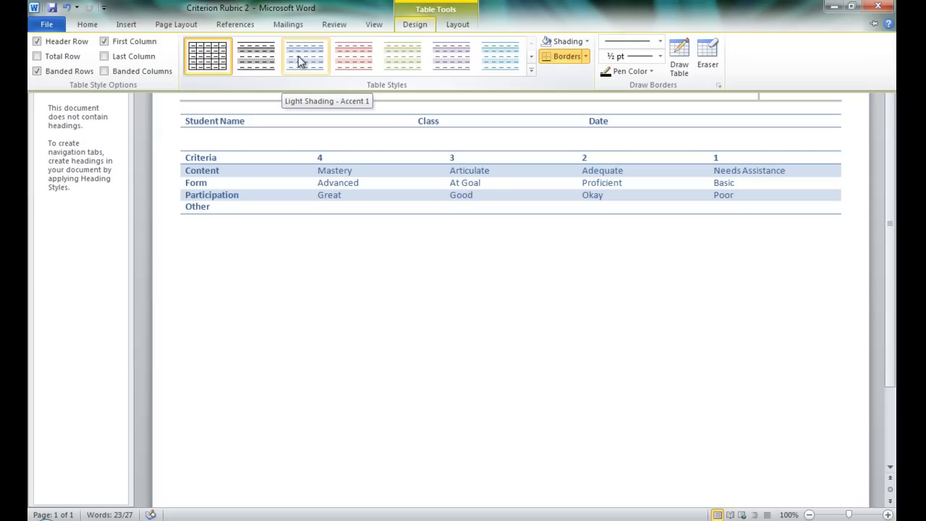
left_click(526, 71)
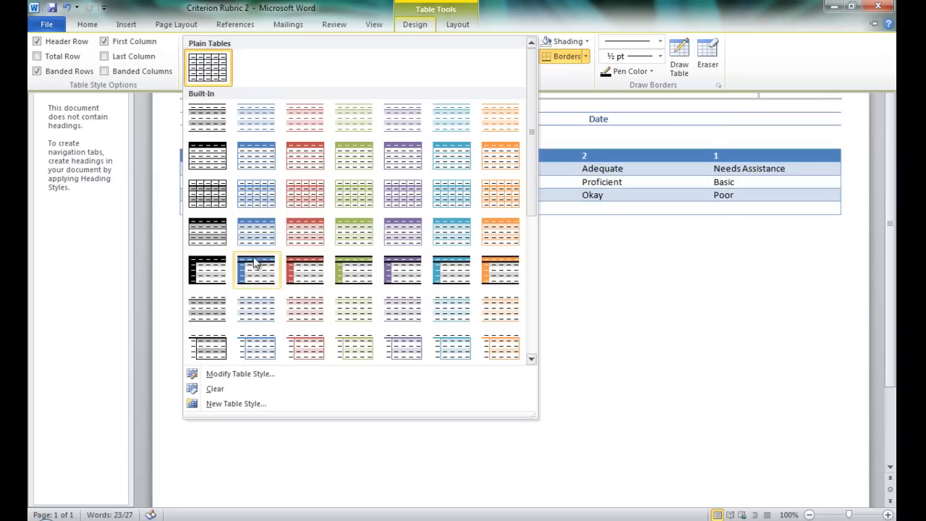
mouse_move(259, 269)
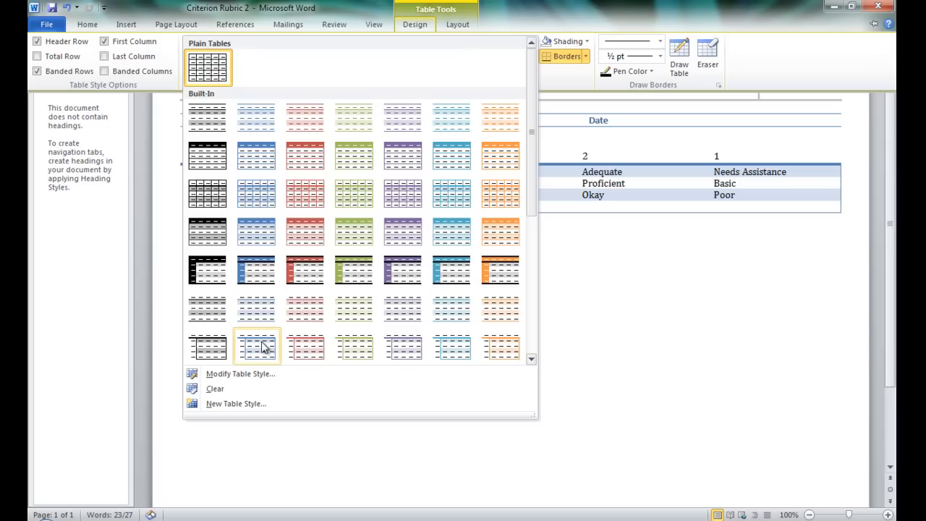
mouse_move(263, 348)
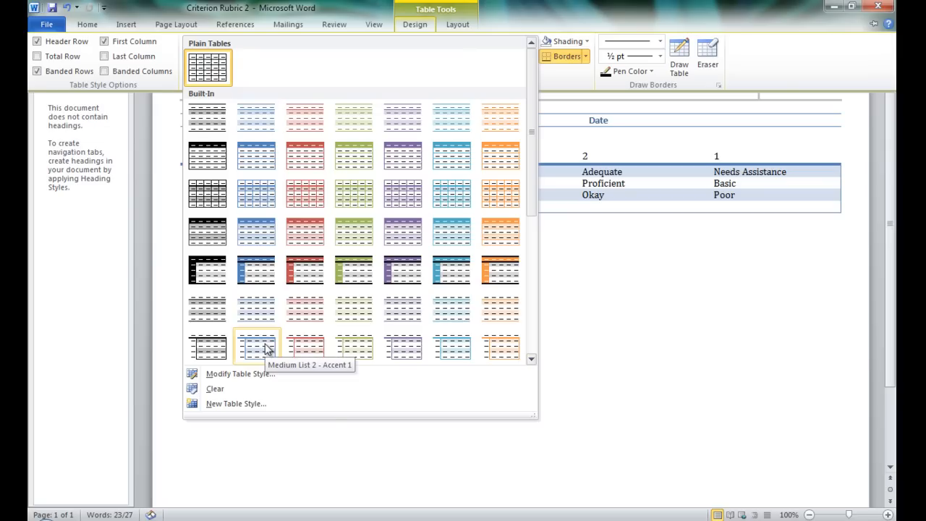
left_click(255, 348)
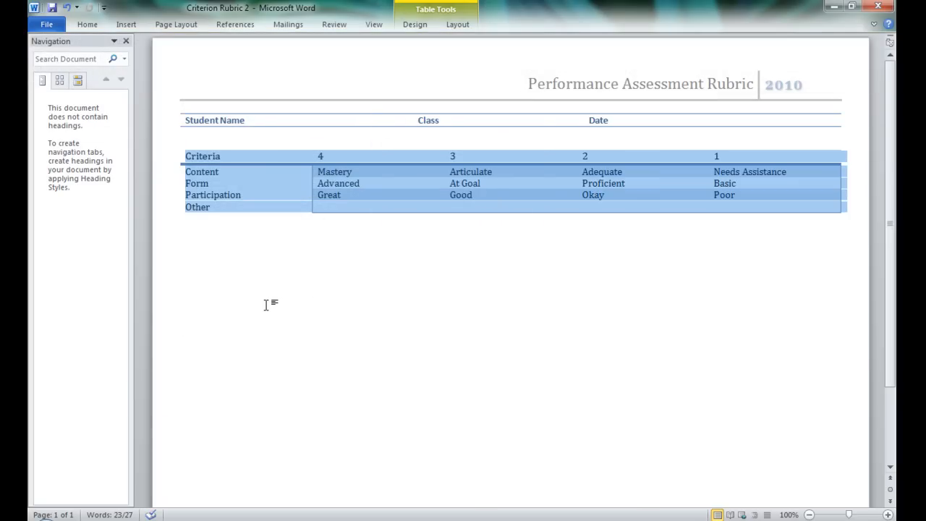
mouse_move(383, 258)
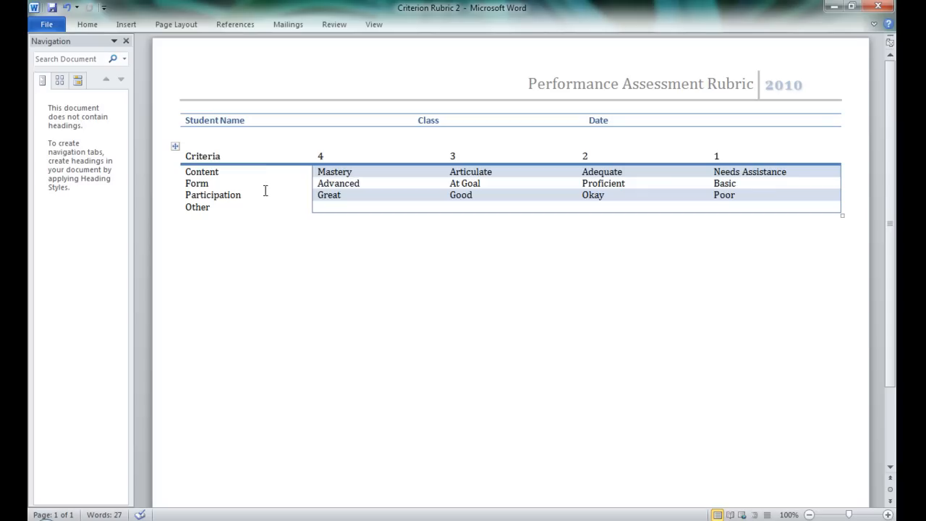
mouse_move(224, 155)
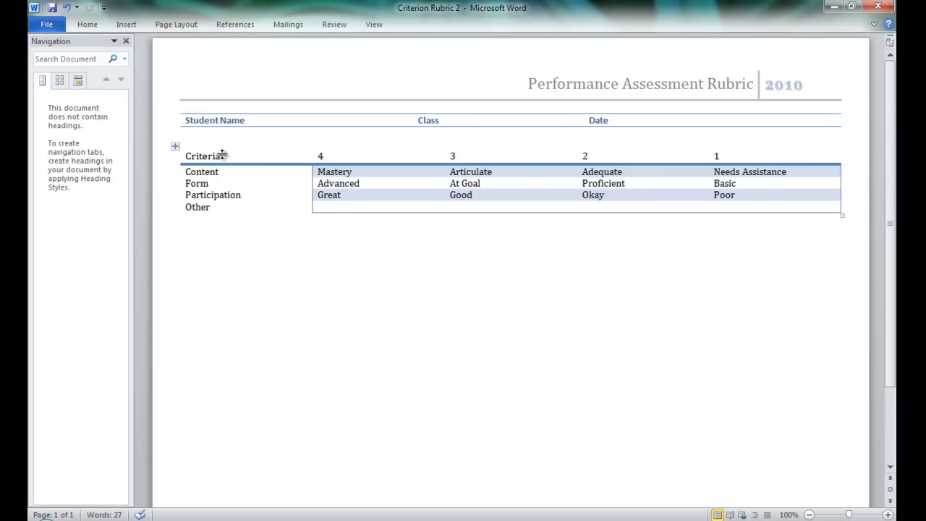
mouse_move(270, 176)
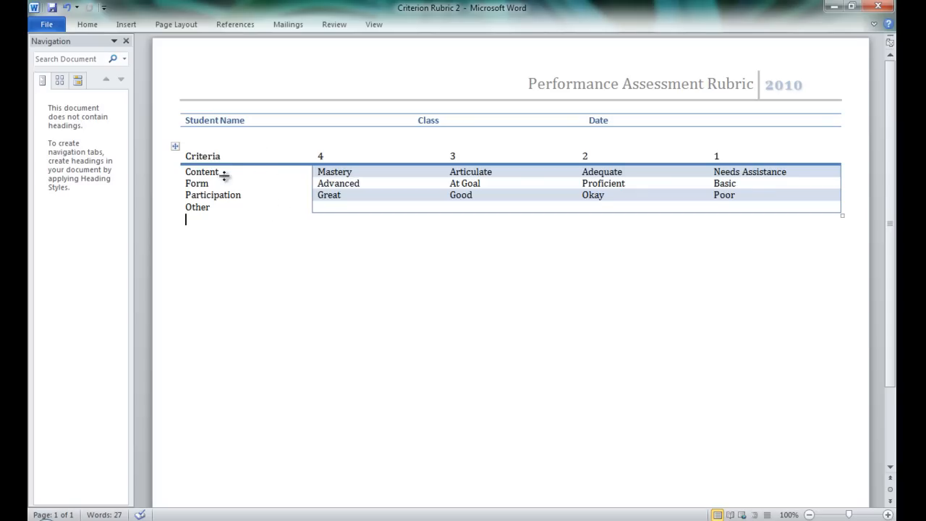
mouse_move(272, 173)
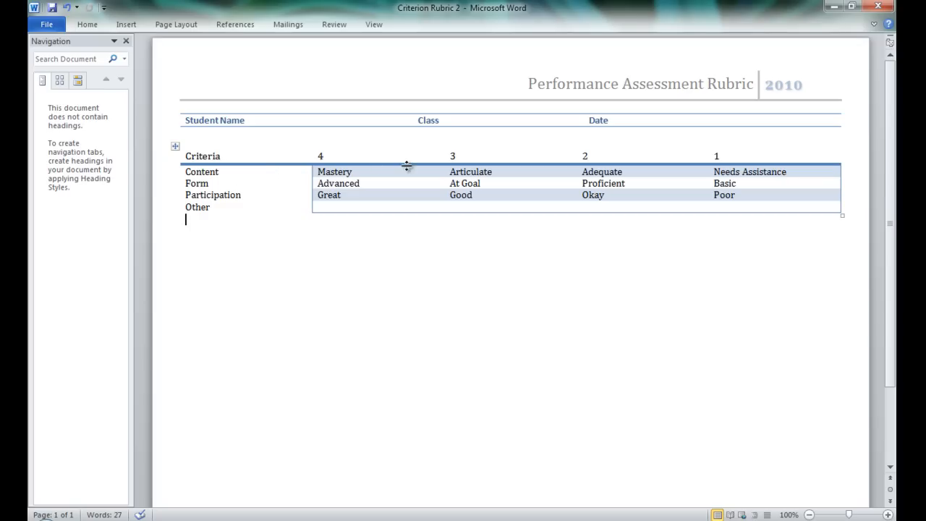
mouse_move(526, 163)
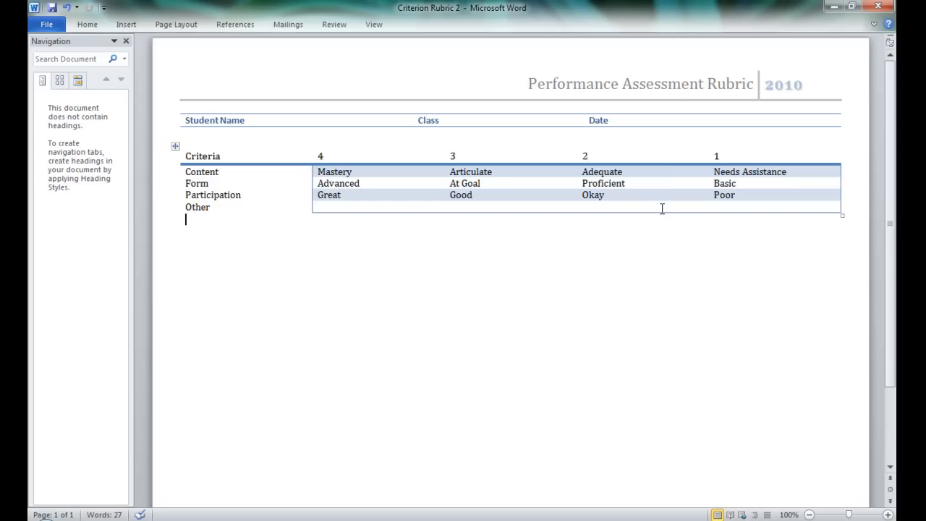
mouse_move(393, 194)
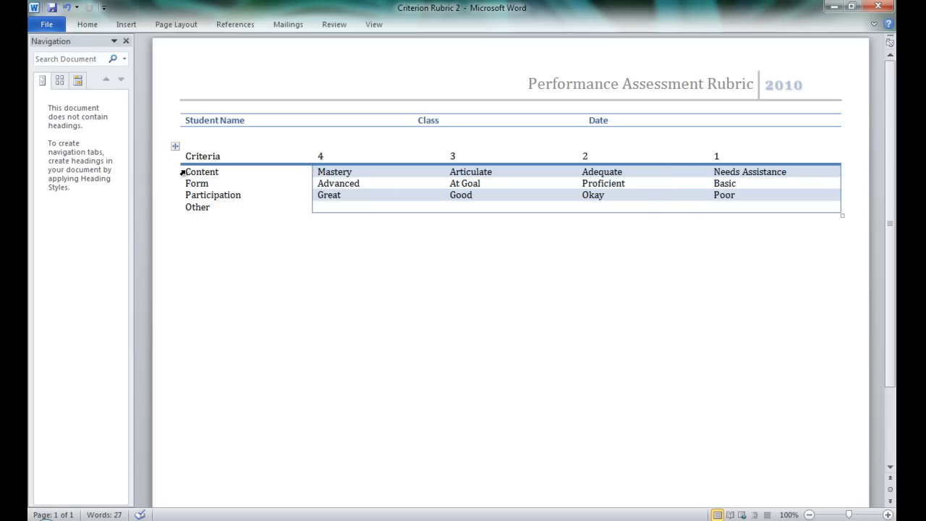
Select the Content through Other criteria rows and bring up their cell context menu.
double_click(201, 172)
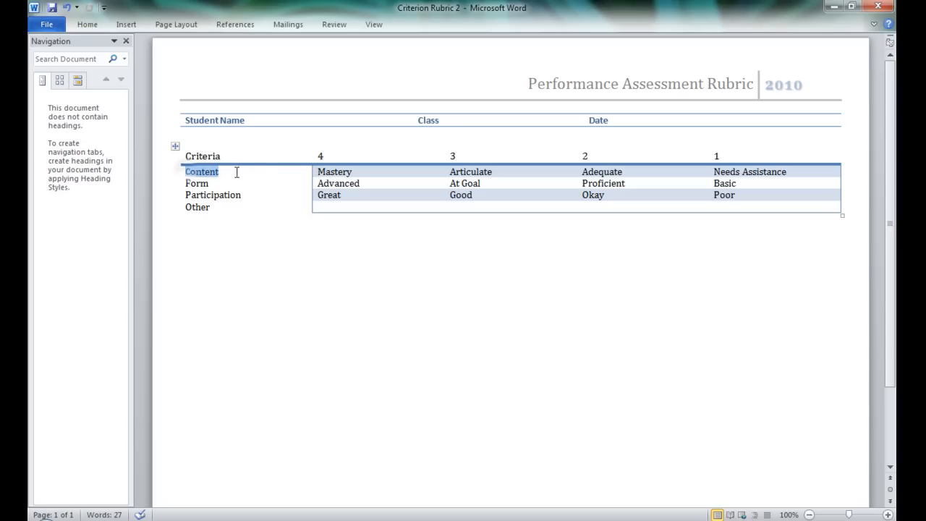
left_click_drag(202, 171, 594, 195)
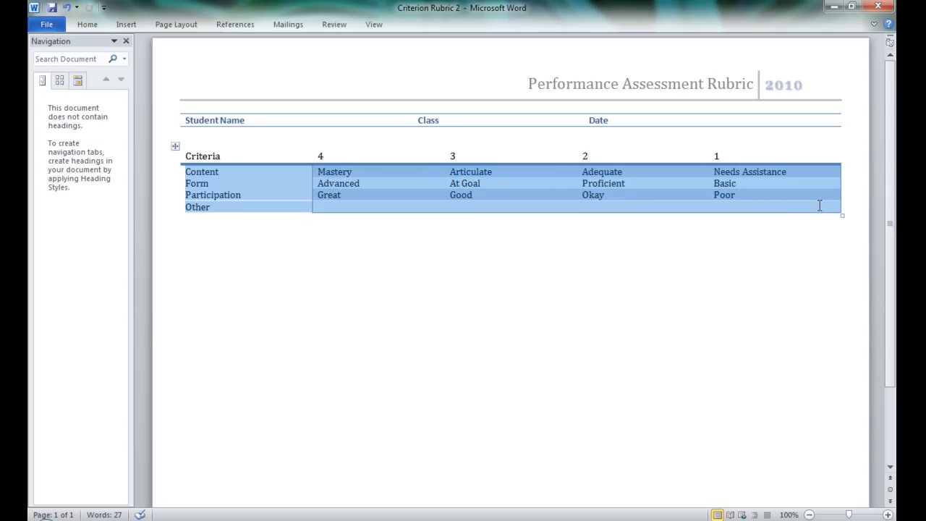
left_click(817, 210)
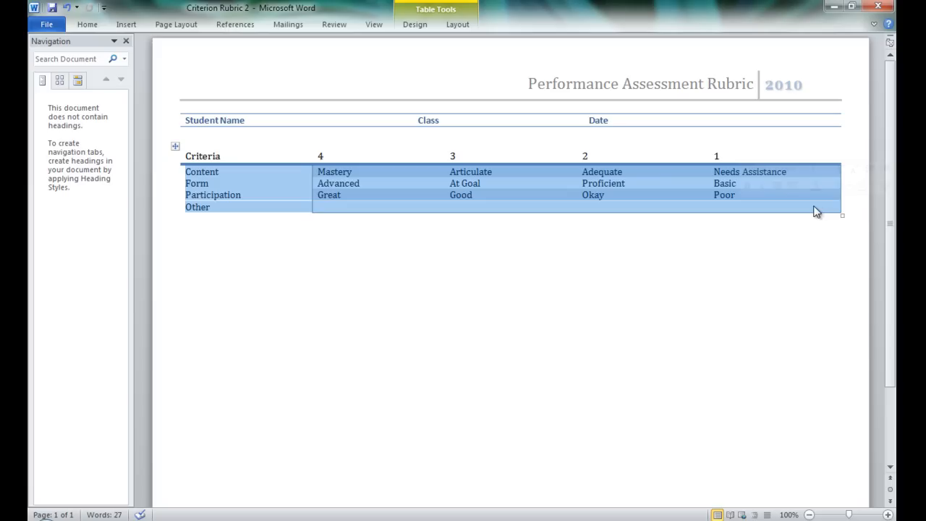
right_click(817, 211)
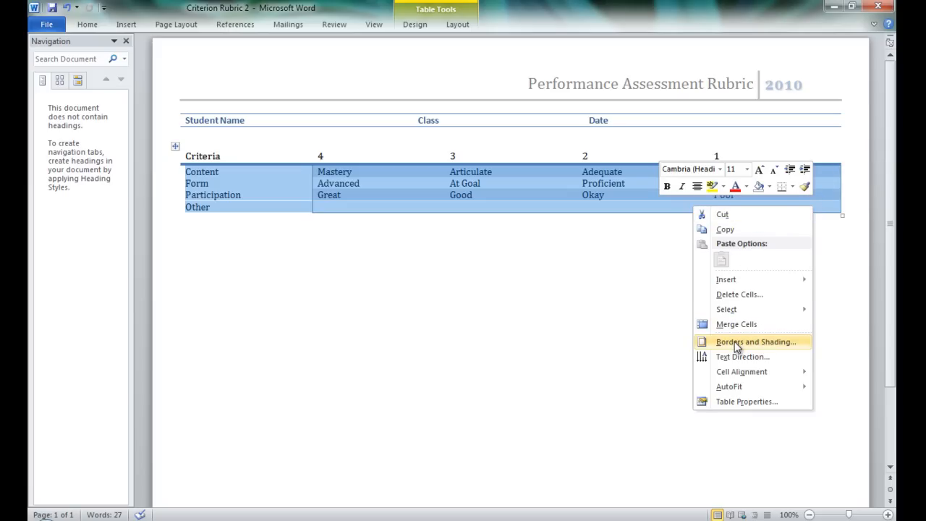
Give the criteria rows blue 1 pt inside vertical and horizontal borders.
left_click(743, 343)
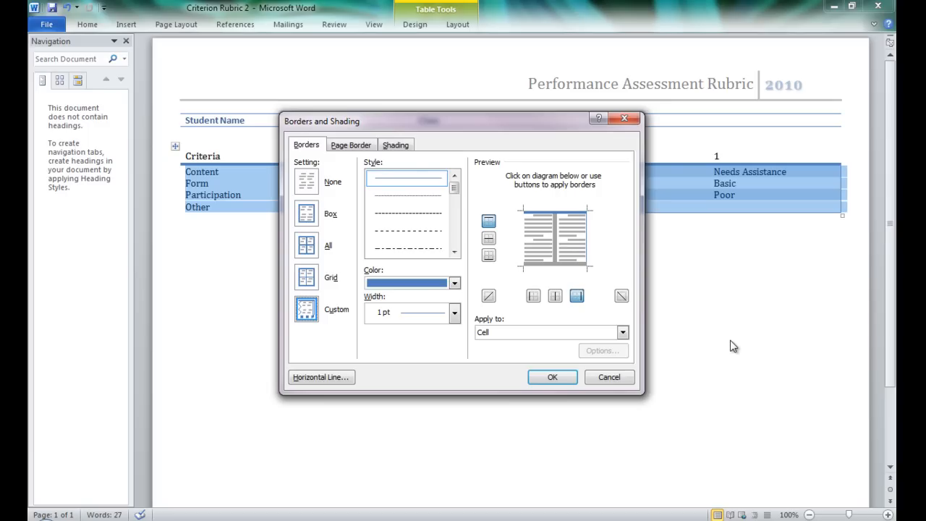
mouse_move(643, 253)
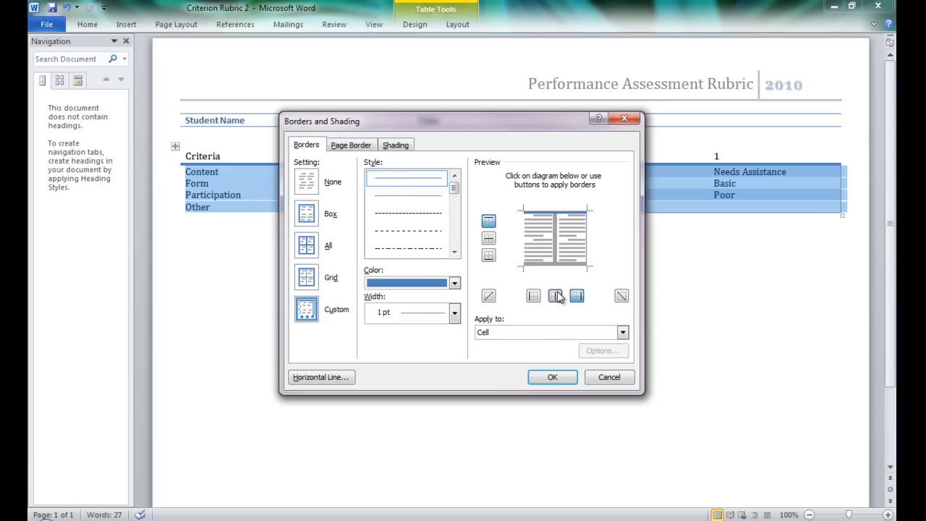
left_click(555, 295)
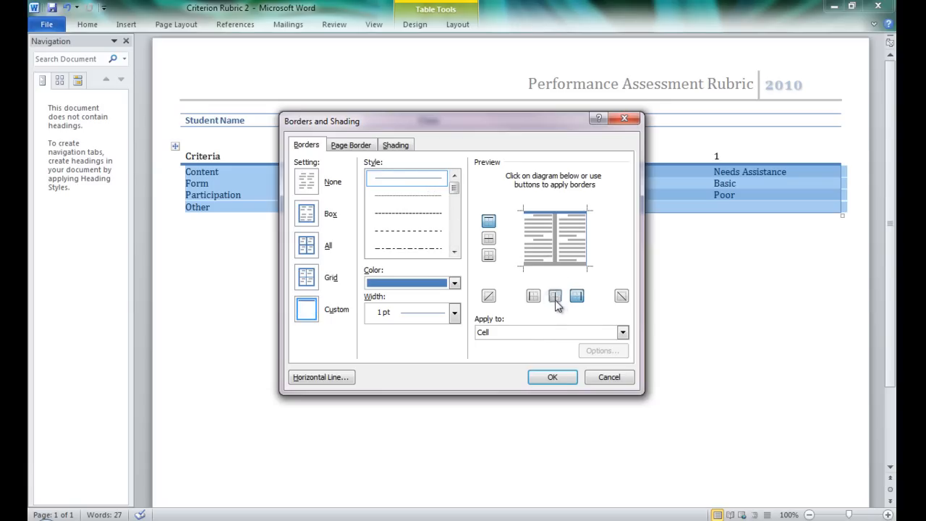
left_click(554, 297)
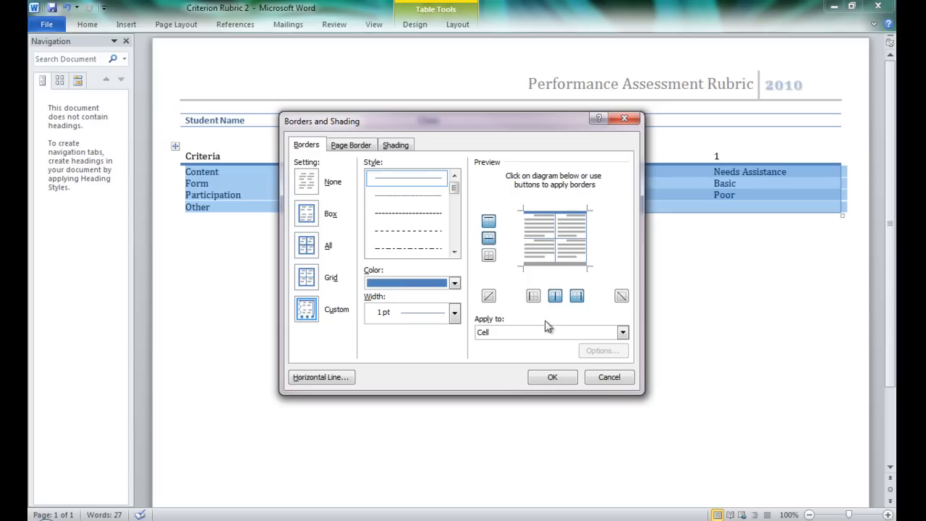
mouse_move(497, 338)
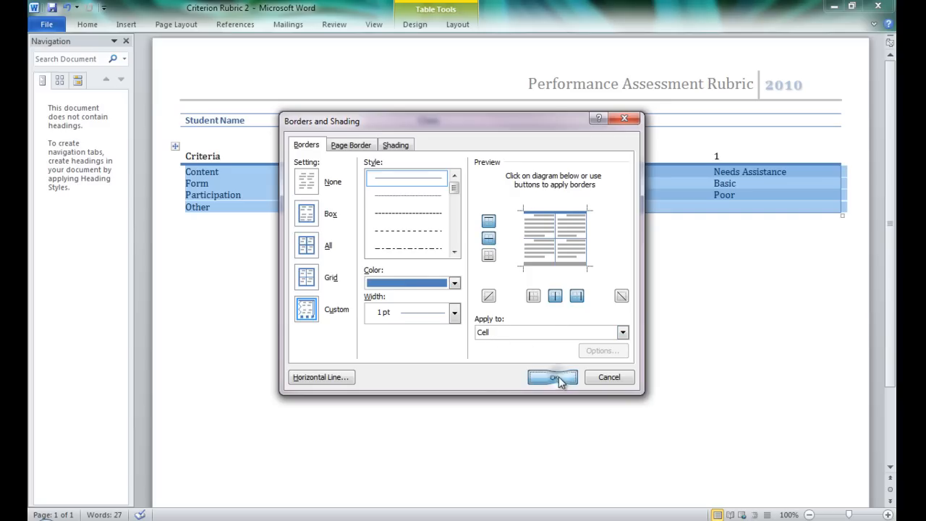
mouse_move(476, 361)
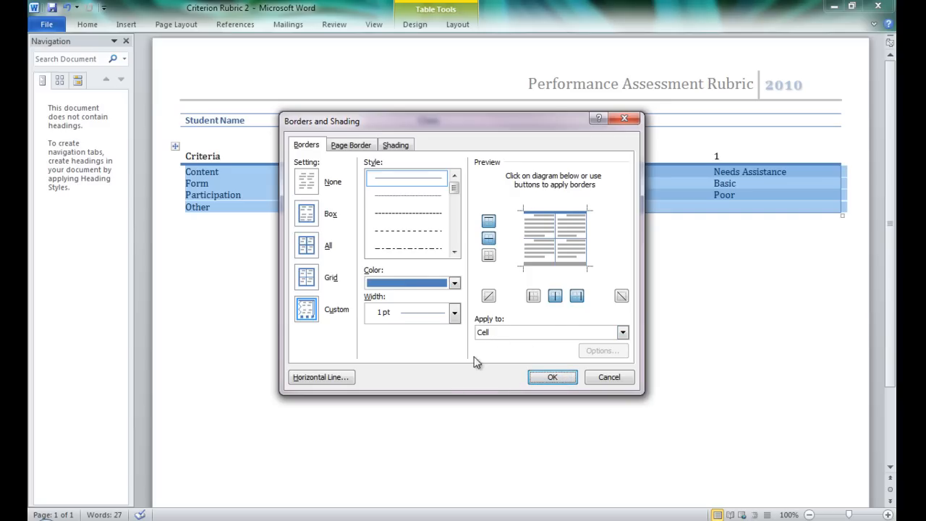
mouse_move(514, 302)
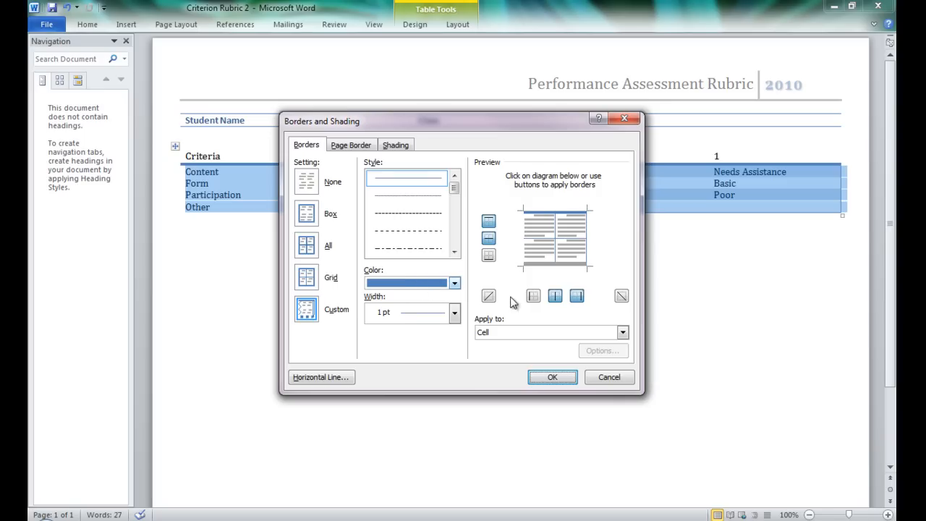
left_click(552, 377)
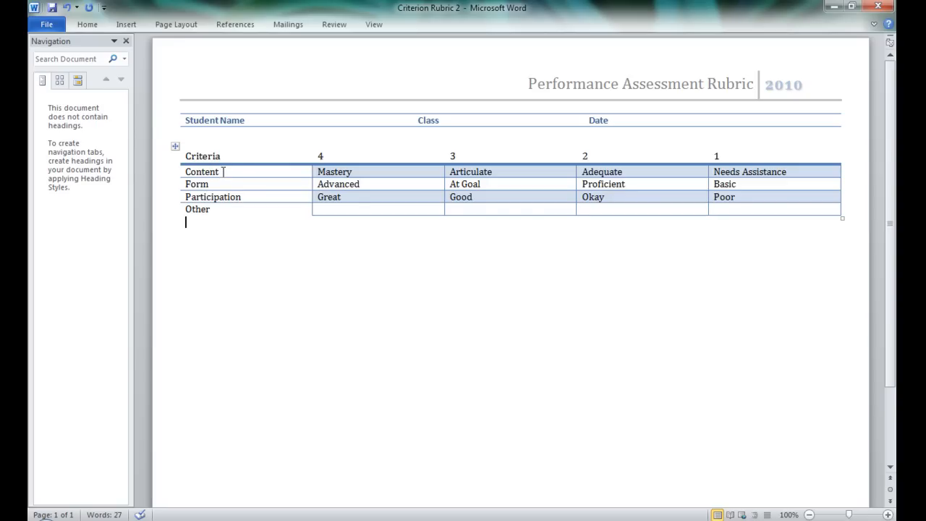
mouse_move(251, 201)
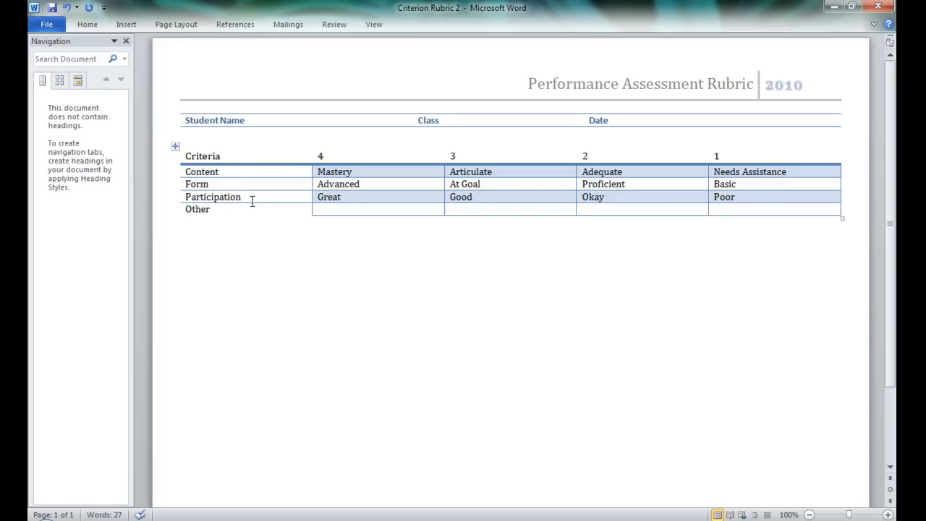
mouse_move(380, 170)
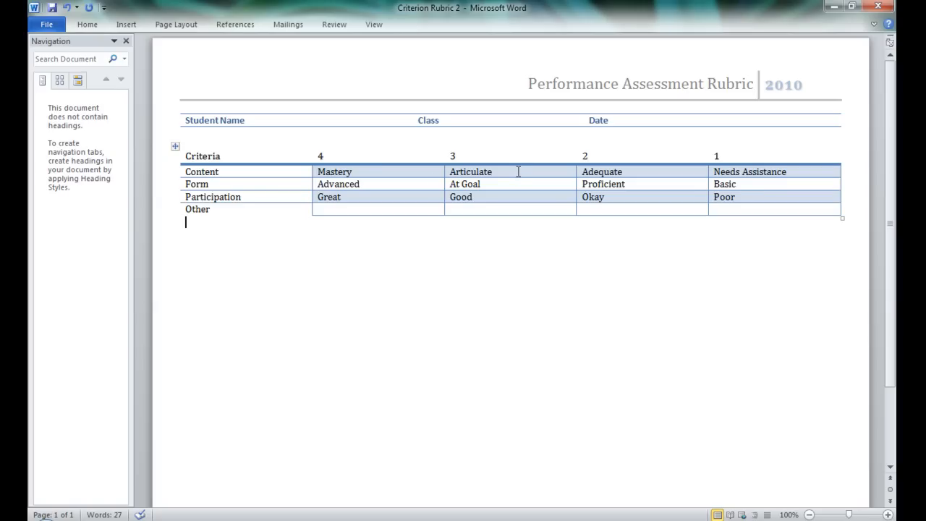
mouse_move(564, 178)
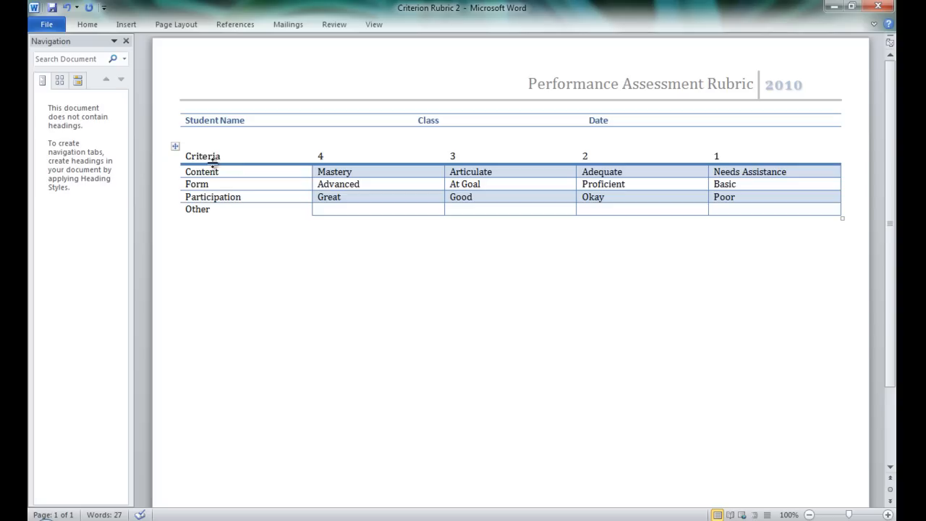
left_click(185, 222)
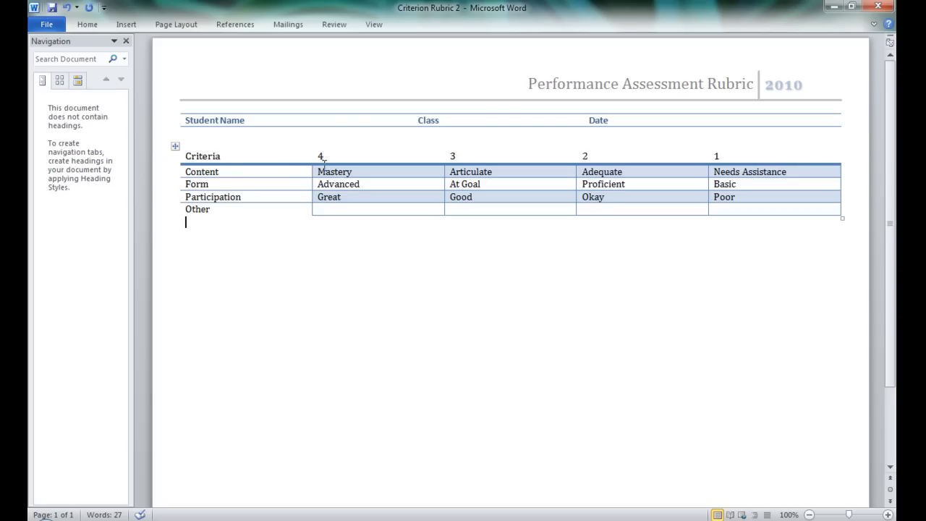
mouse_move(302, 156)
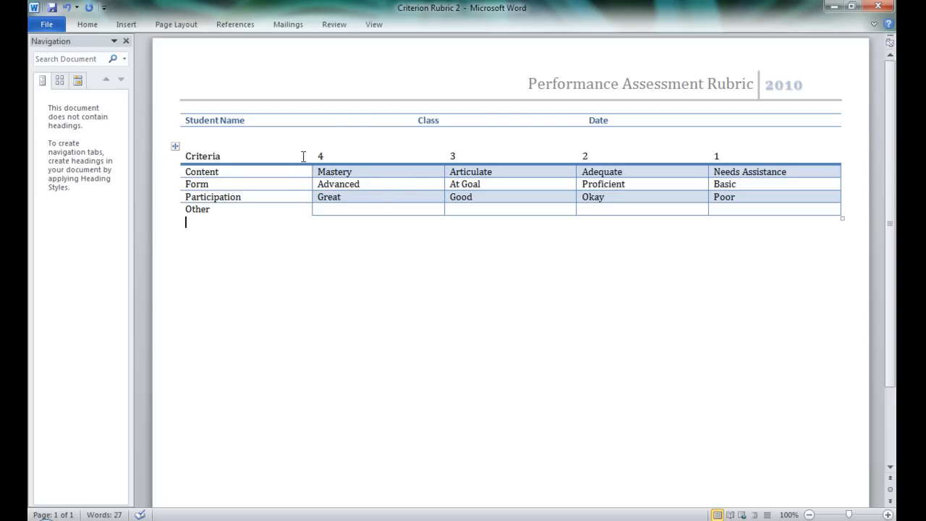
mouse_move(351, 203)
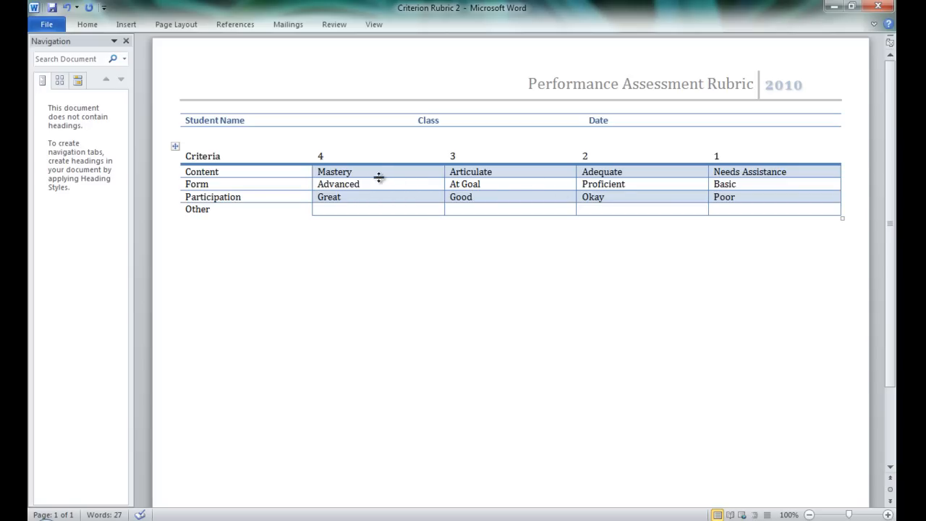
mouse_move(399, 165)
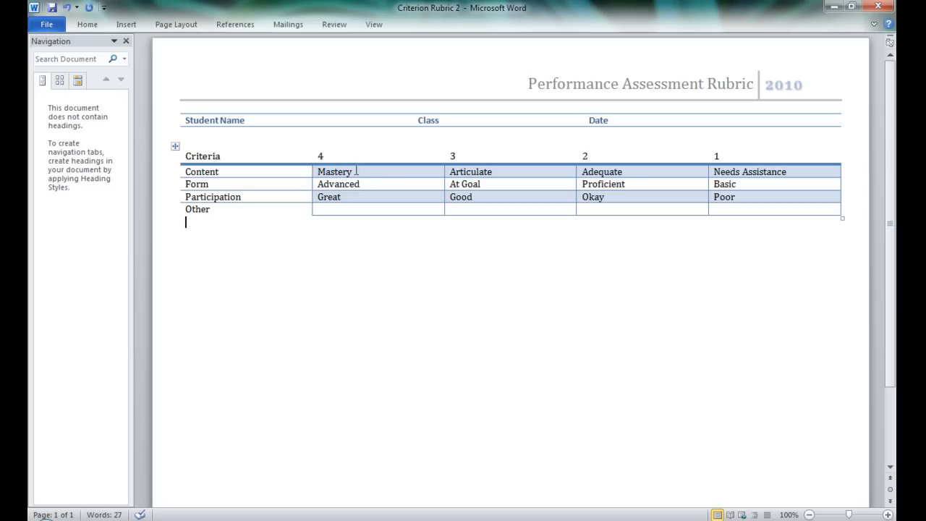
left_click(369, 172)
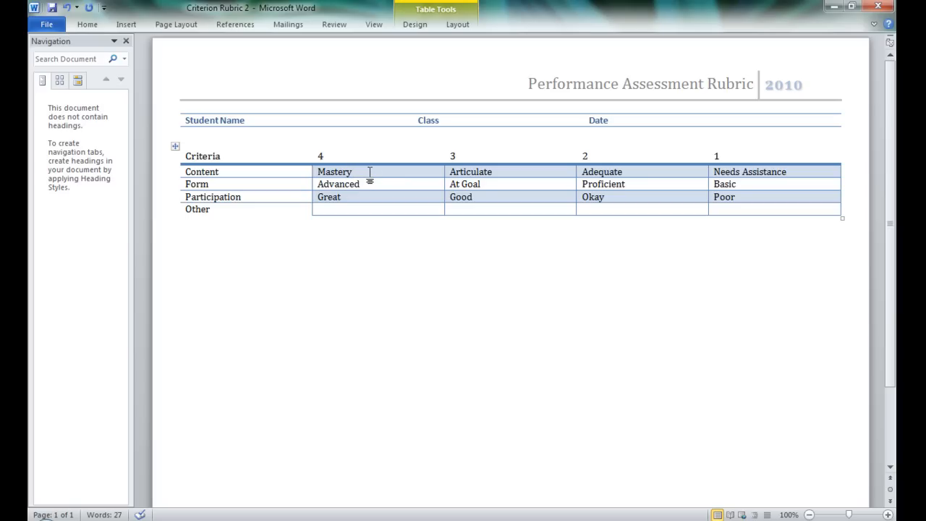
key("enter")
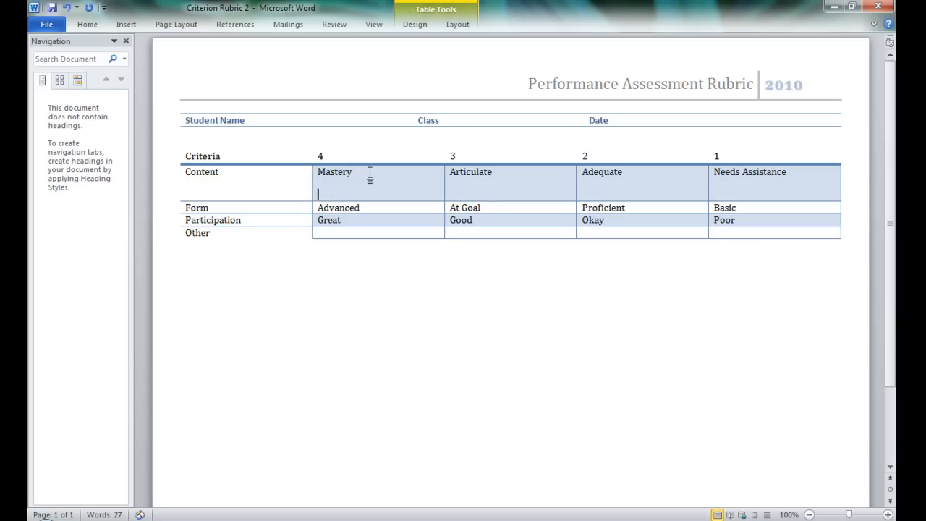
left_click(361, 208)
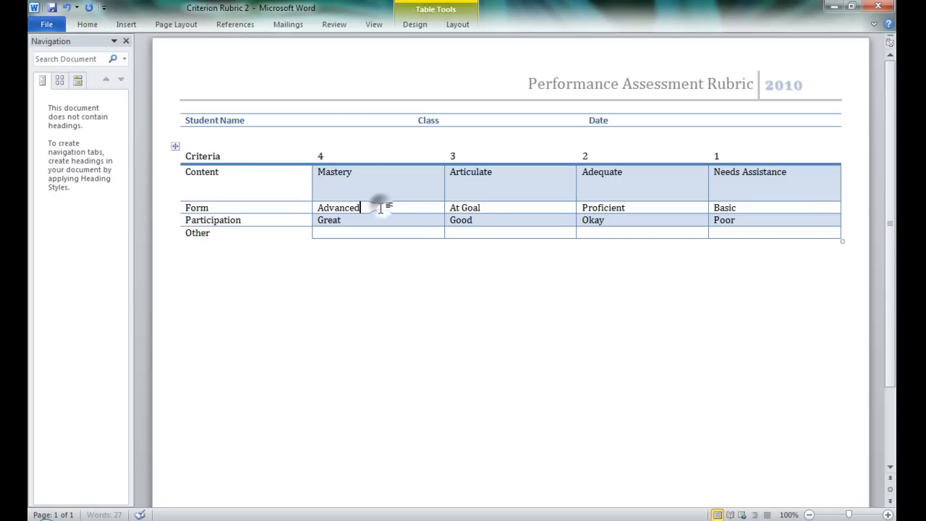
key("Enter")
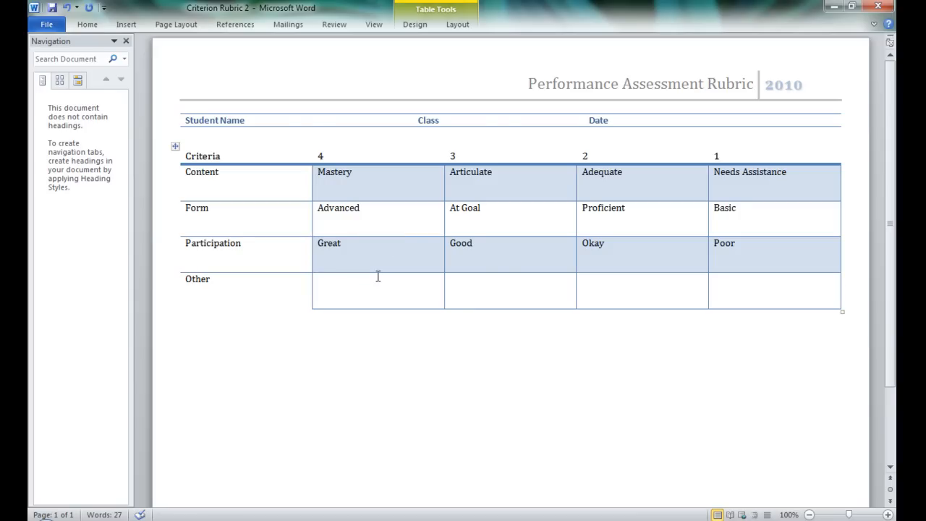
mouse_move(363, 176)
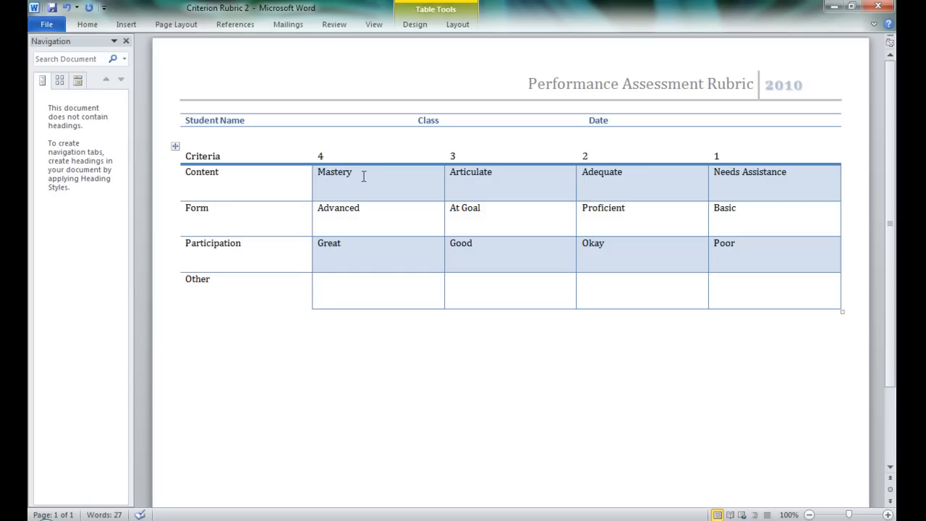
Under Mastery, add 'Here we would use text to define exactly what is needed for a grade of 4.'.
left_click(320, 301)
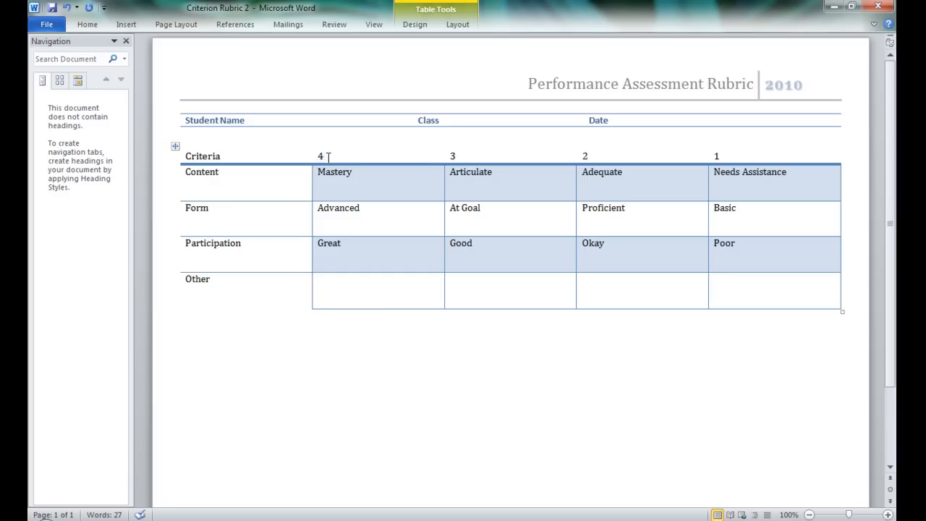
mouse_move(382, 178)
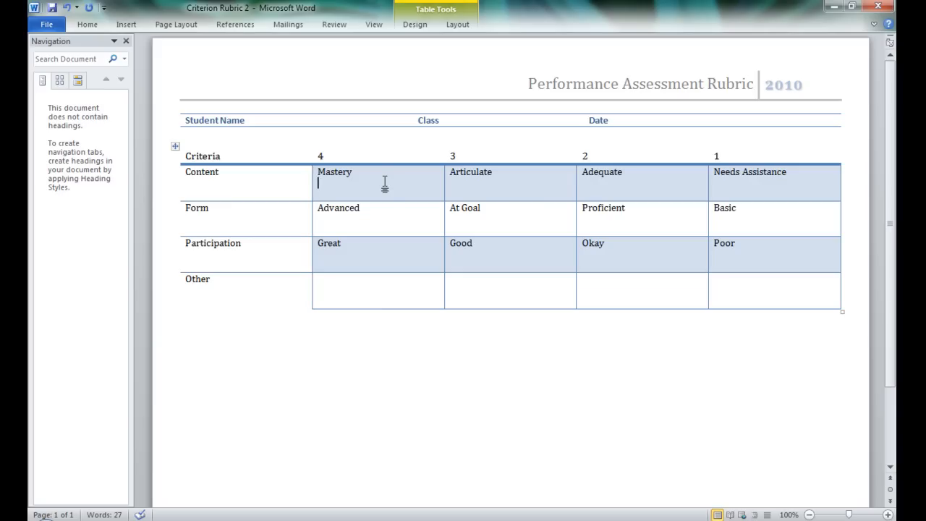
type("Here we wou")
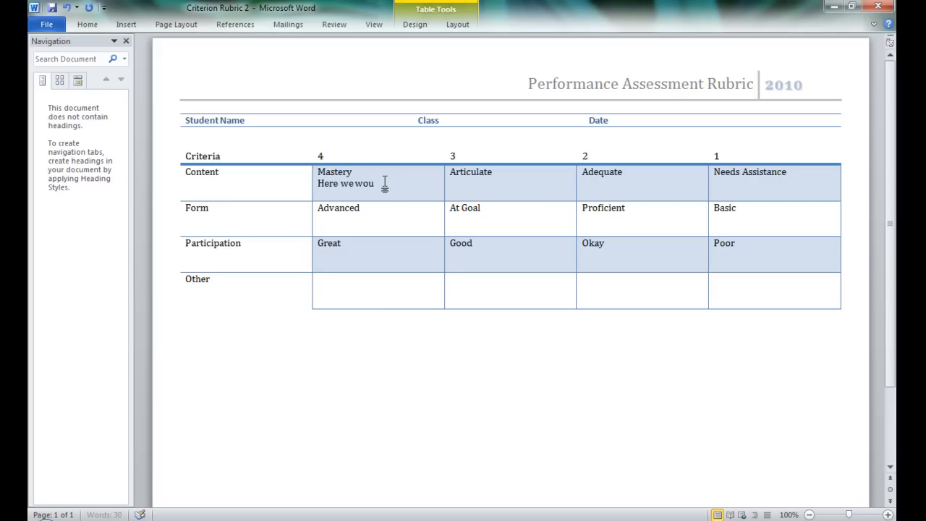
type("ld use text to define exactly what is")
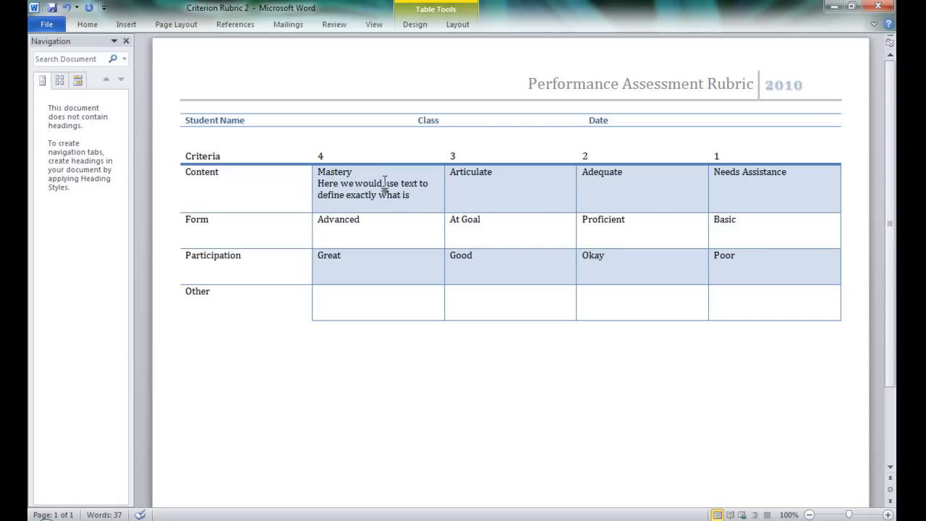
type("needed f")
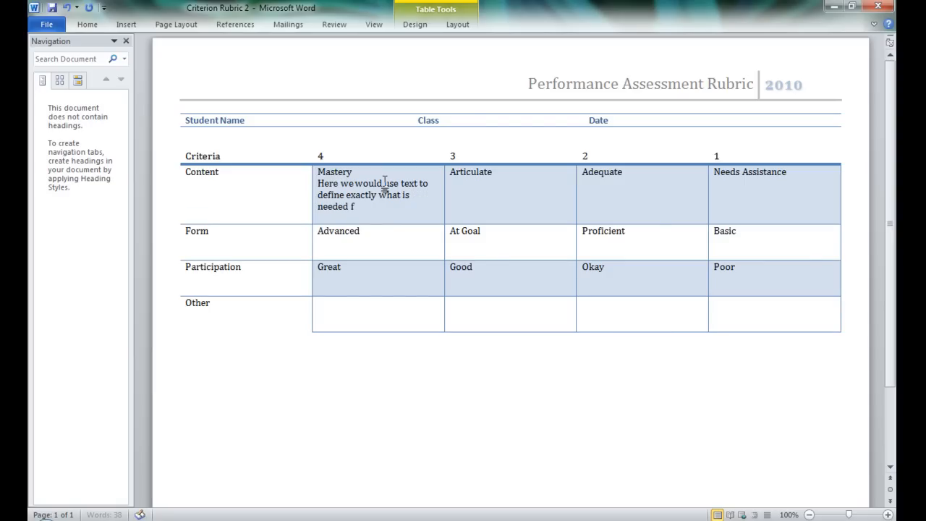
type("or a grade of")
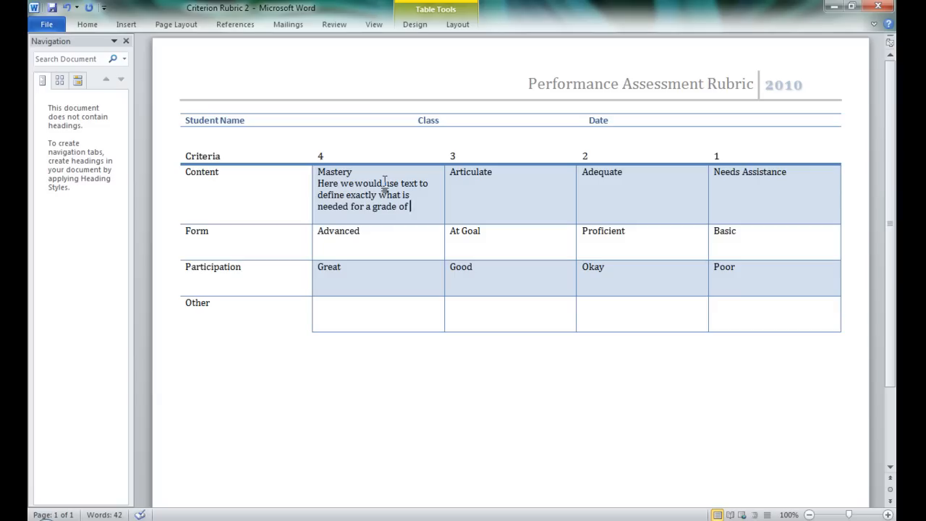
type("4.")
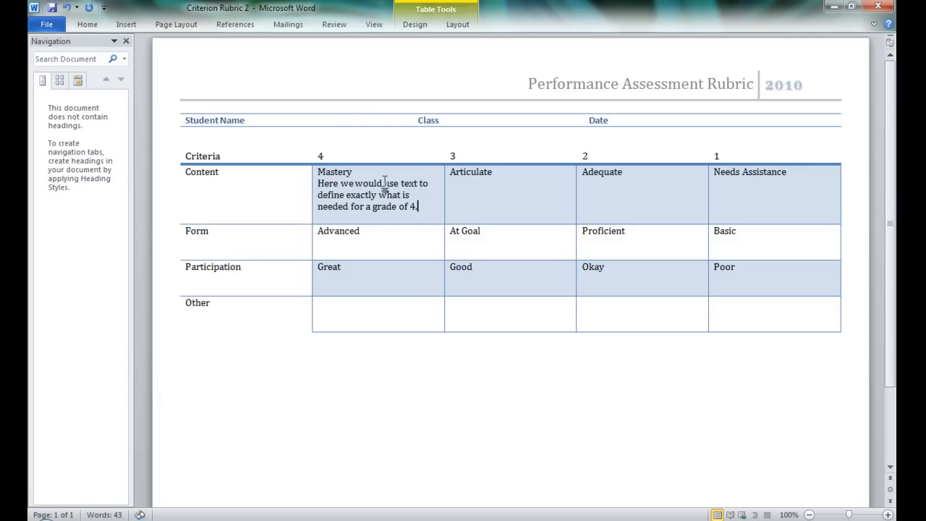
mouse_move(499, 188)
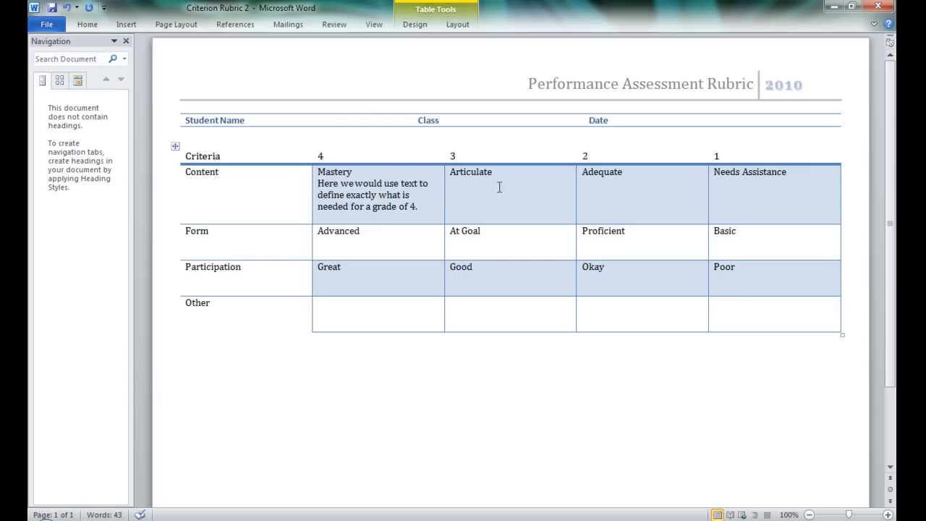
Under Articulate, add a line defining what Articulate looks like on your project, writing, or other work.
left_click(495, 173)
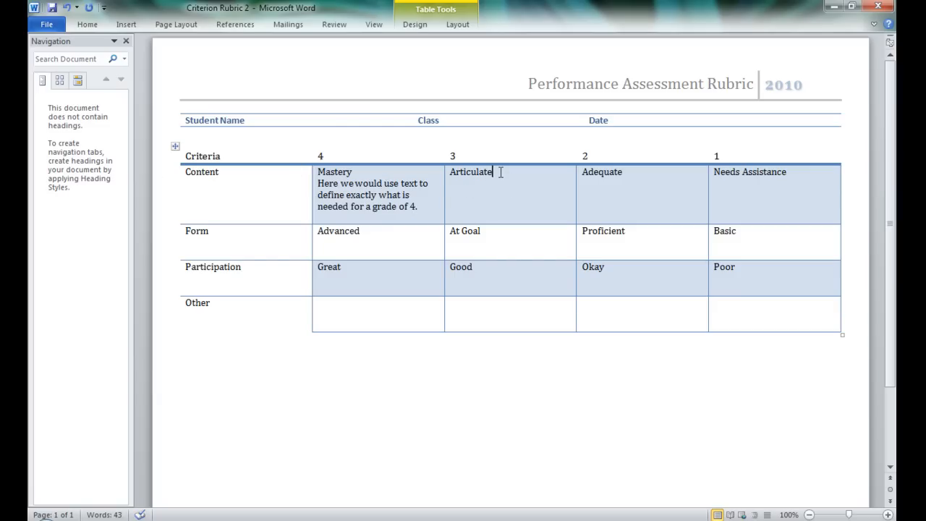
type("D")
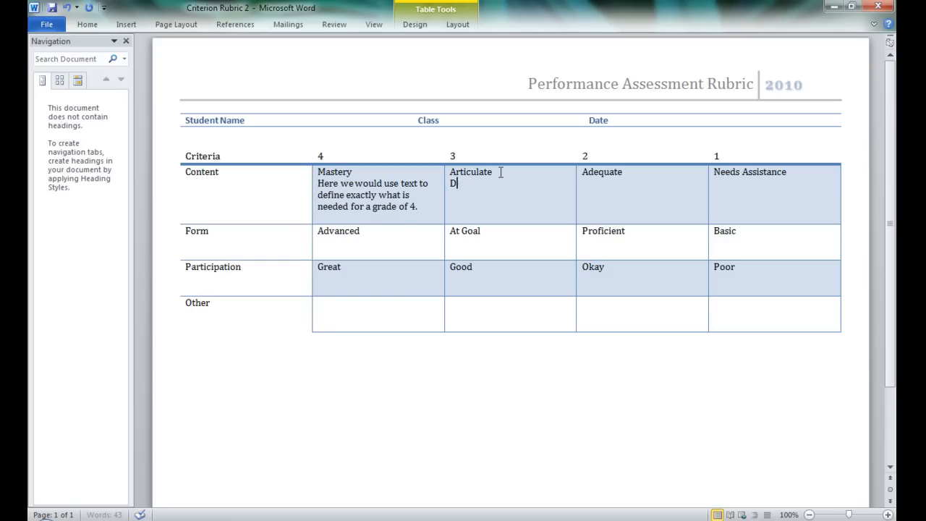
type("efine what “")
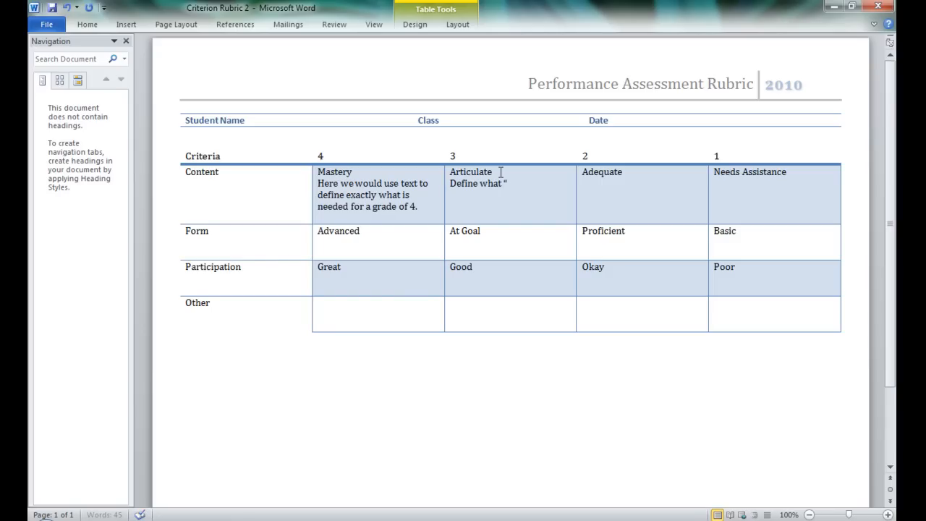
type("Articulate”")
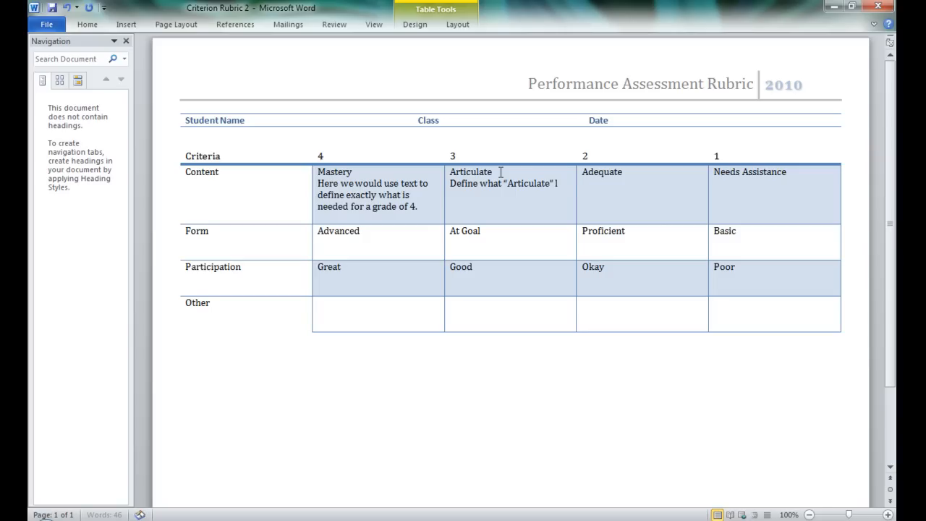
type("looks like on")
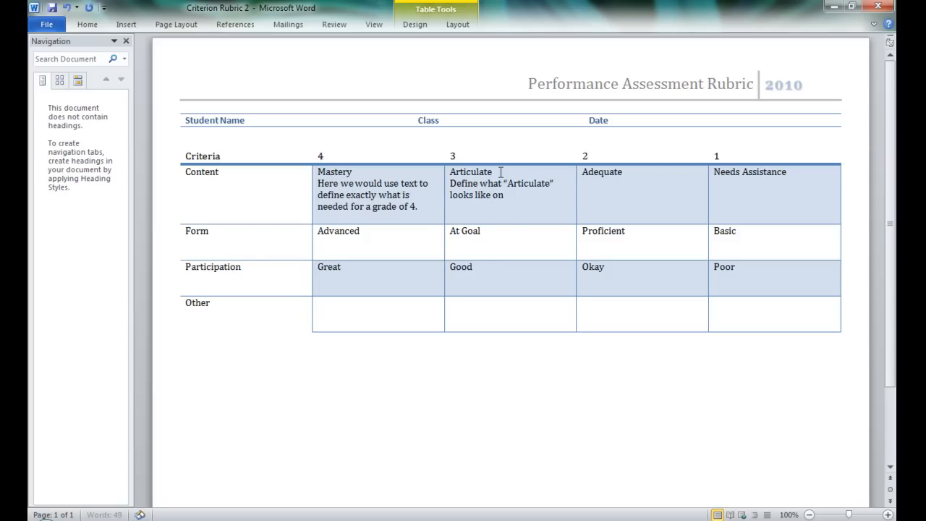
type("your")
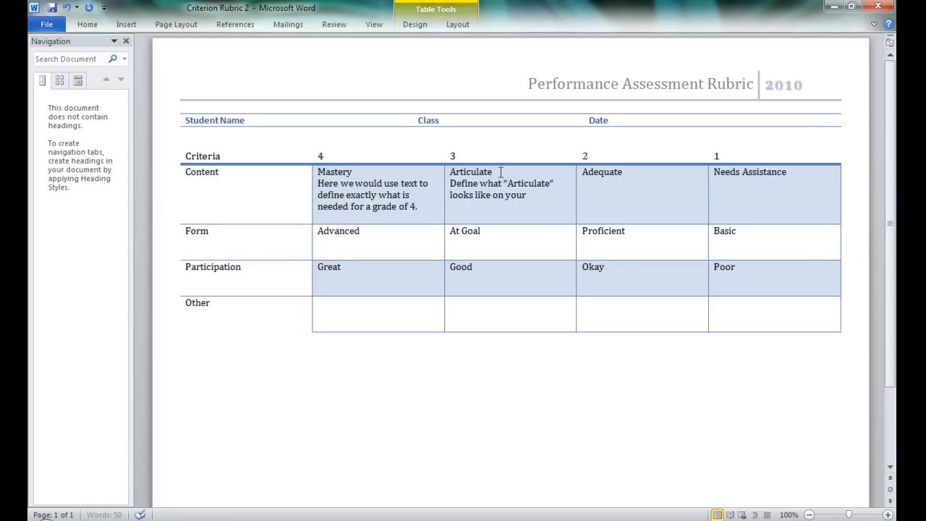
type("project")
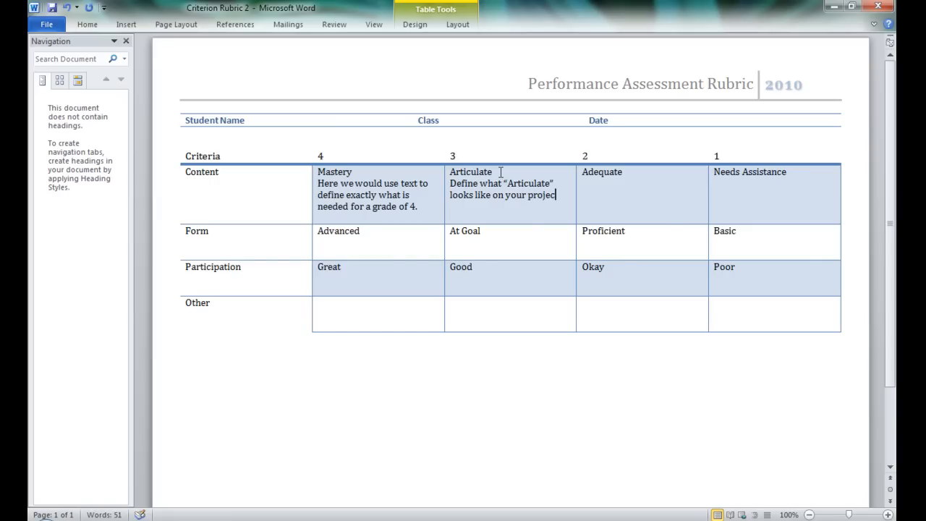
type(", or wrt")
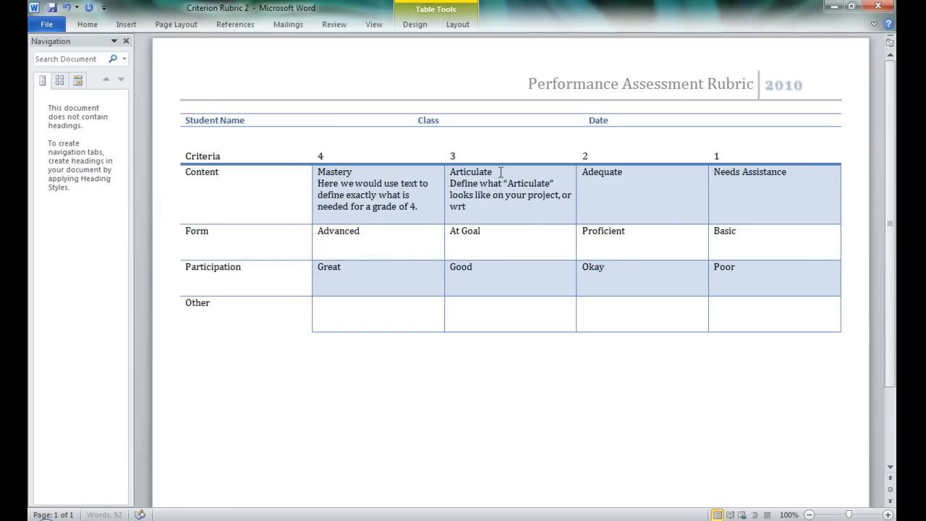
type("iti")
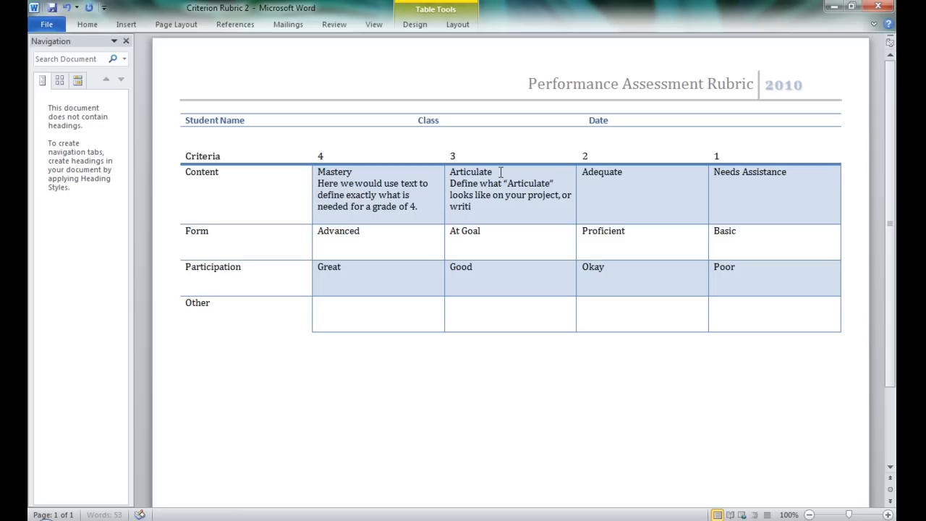
type("ng, or other")
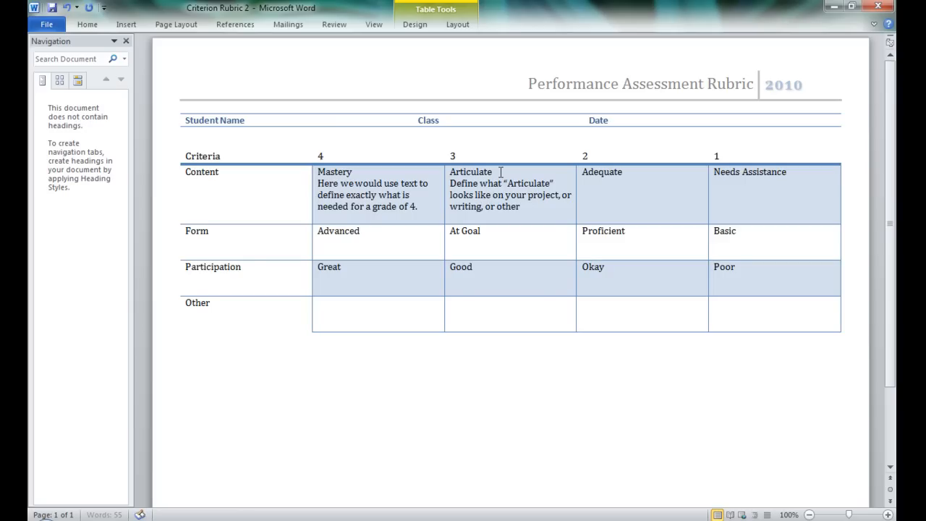
type("work.")
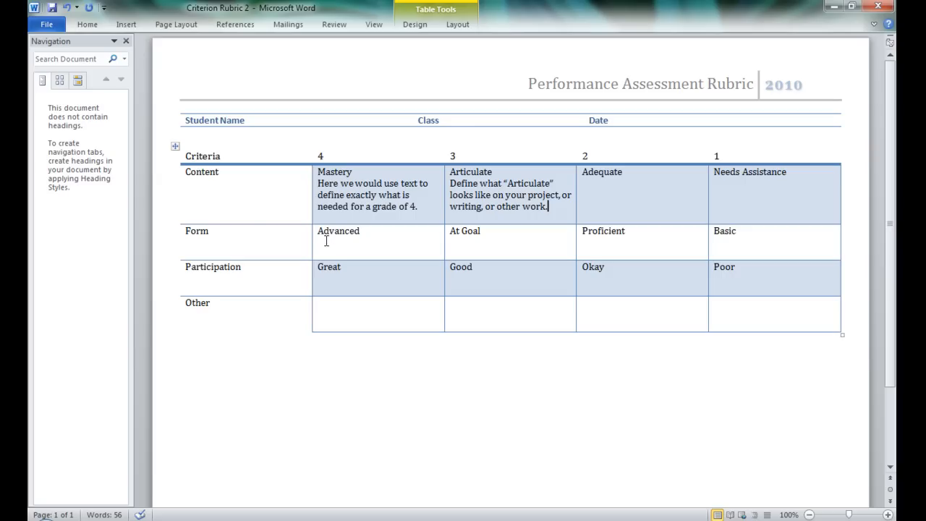
mouse_move(362, 244)
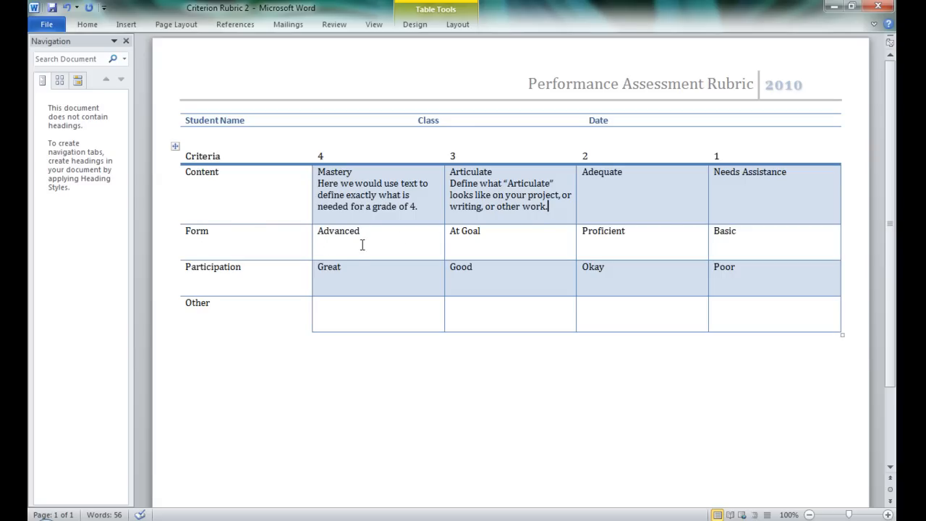
mouse_move(249, 270)
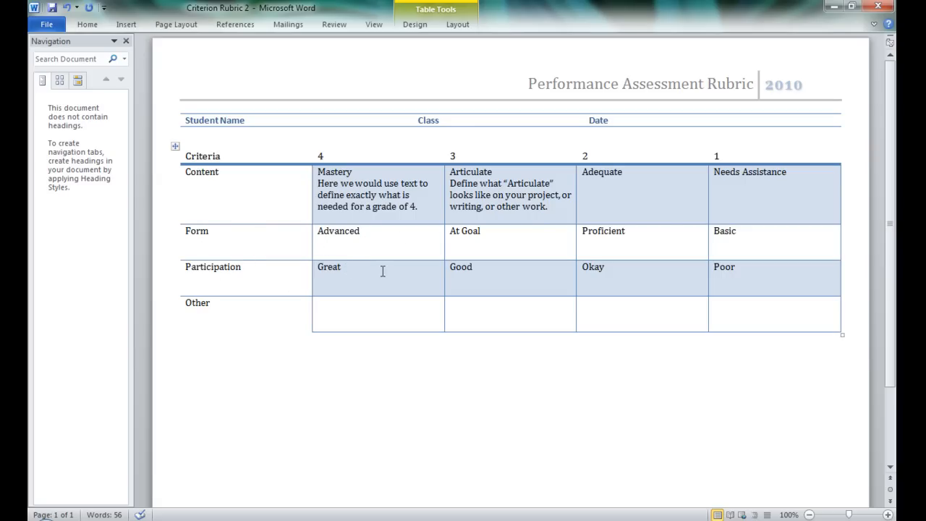
mouse_move(633, 271)
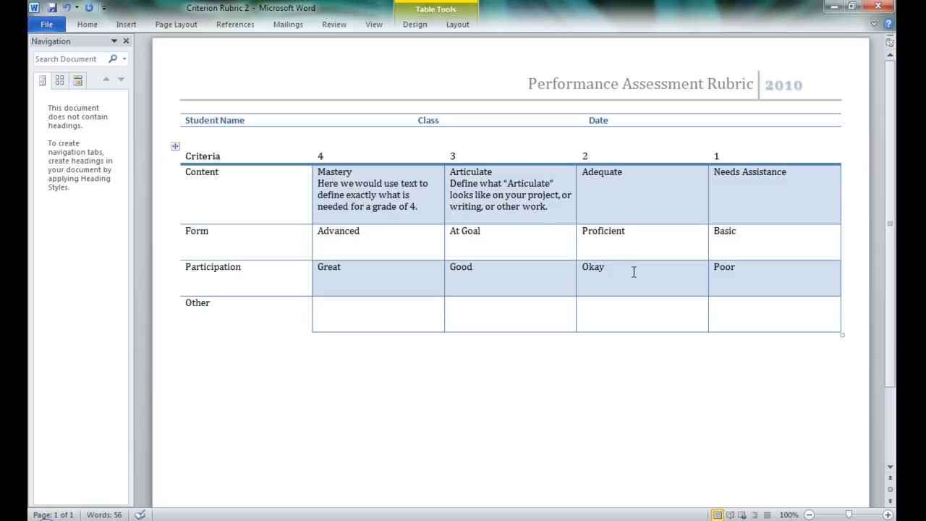